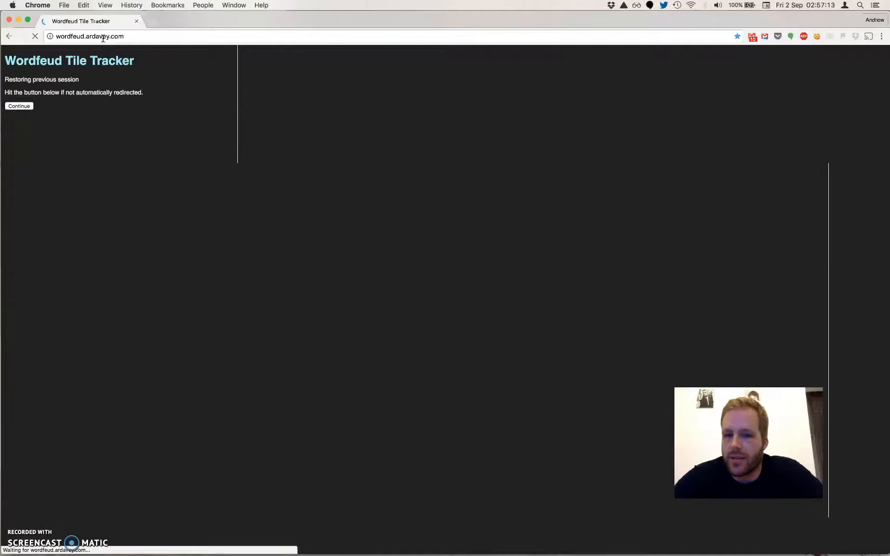
Continue the restored session to the running games list, then log out
click(19, 105)
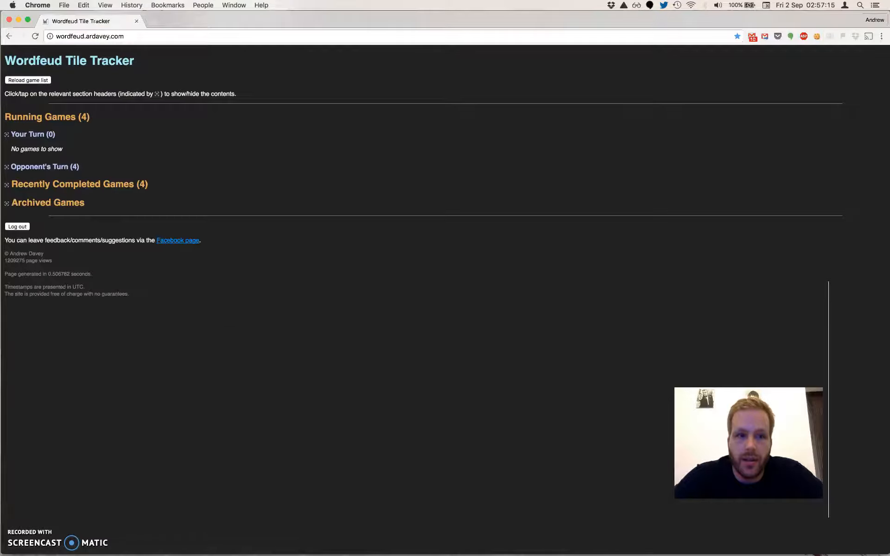
click(17, 226)
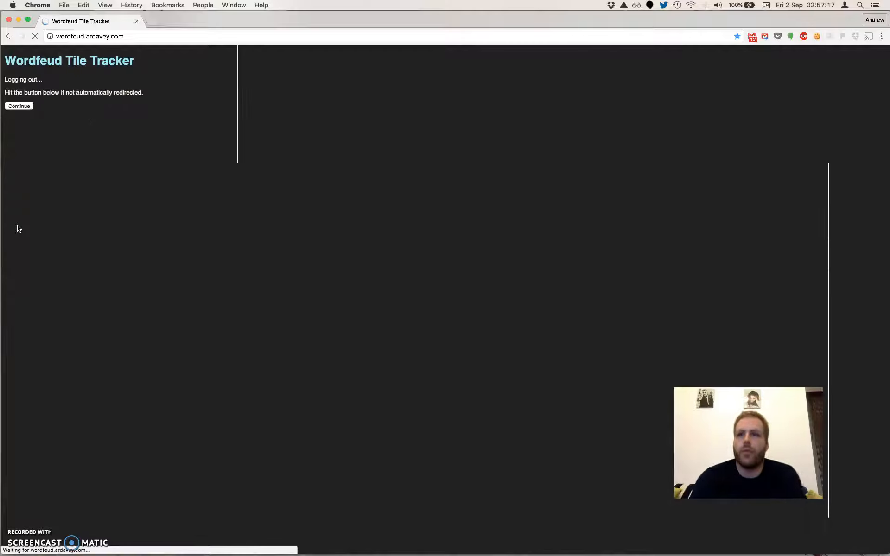
Continue past the logging-out notice to the welcome sign-in page with credentials filled
click(18, 106)
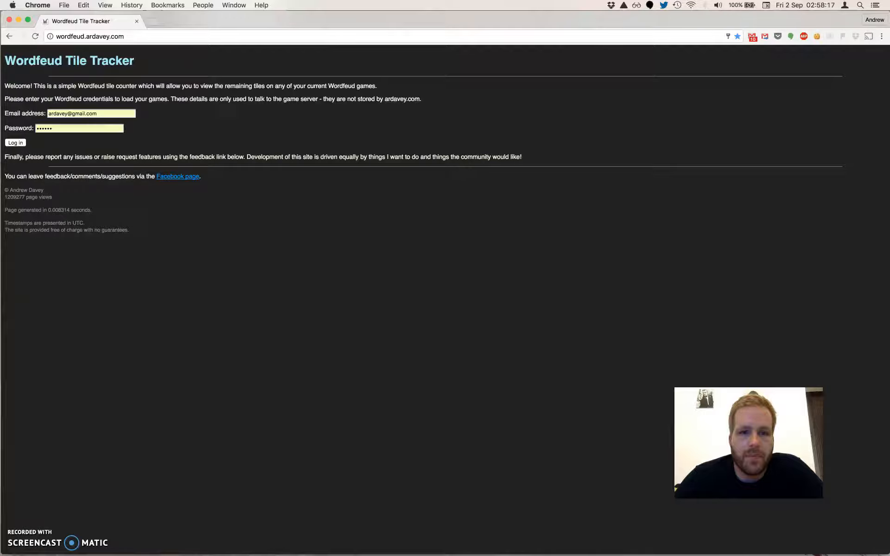
mouse_move(269, 142)
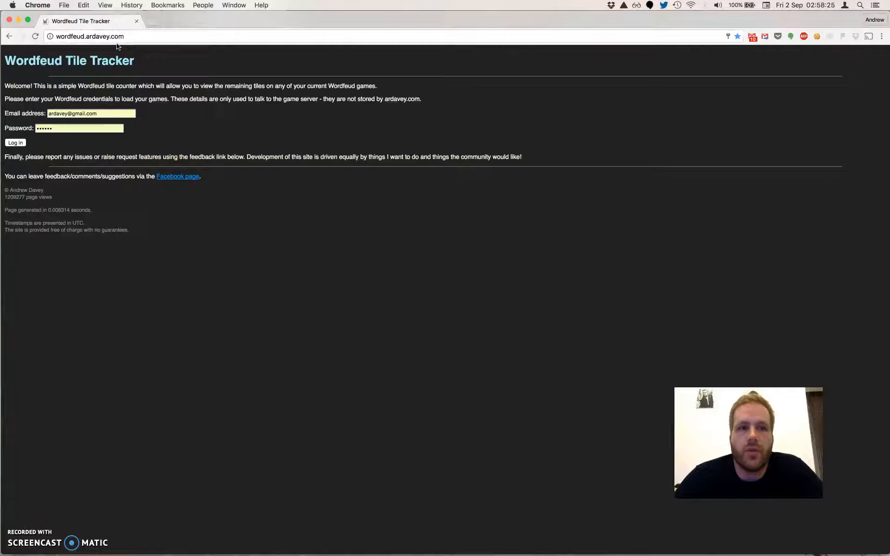
mouse_move(158, 61)
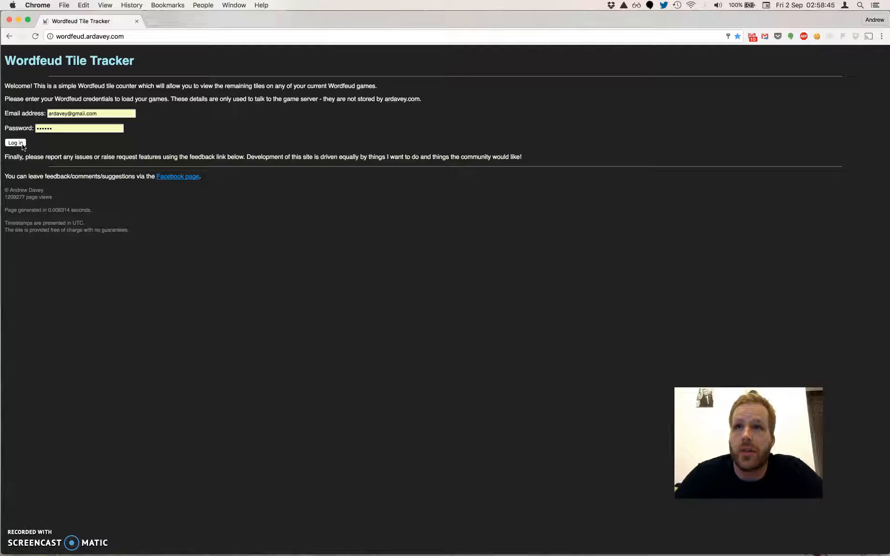
Log in with the filled-in Wordfeud email and password
click(15, 142)
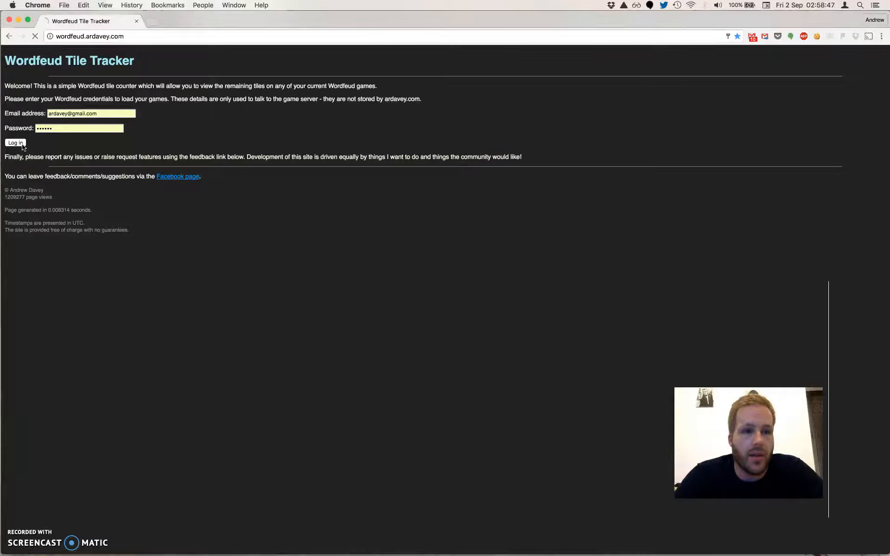
click(15, 142)
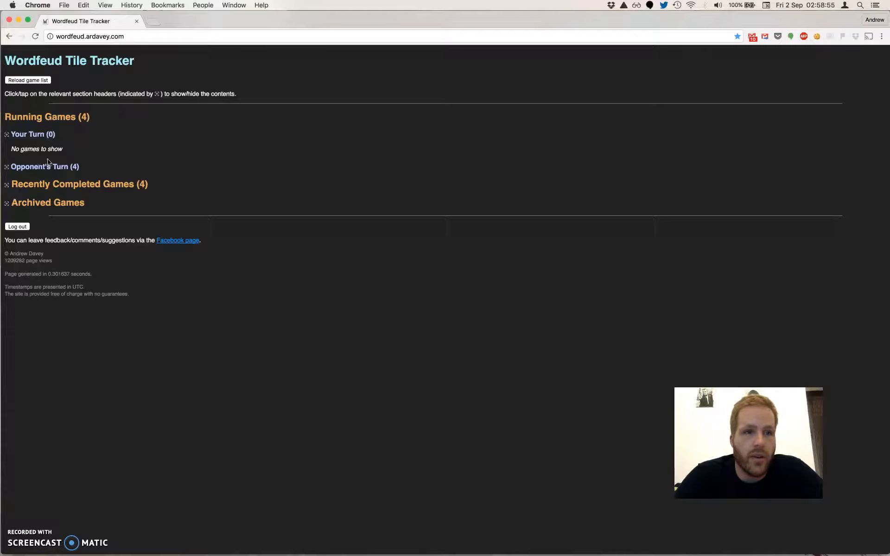
double_click(46, 117)
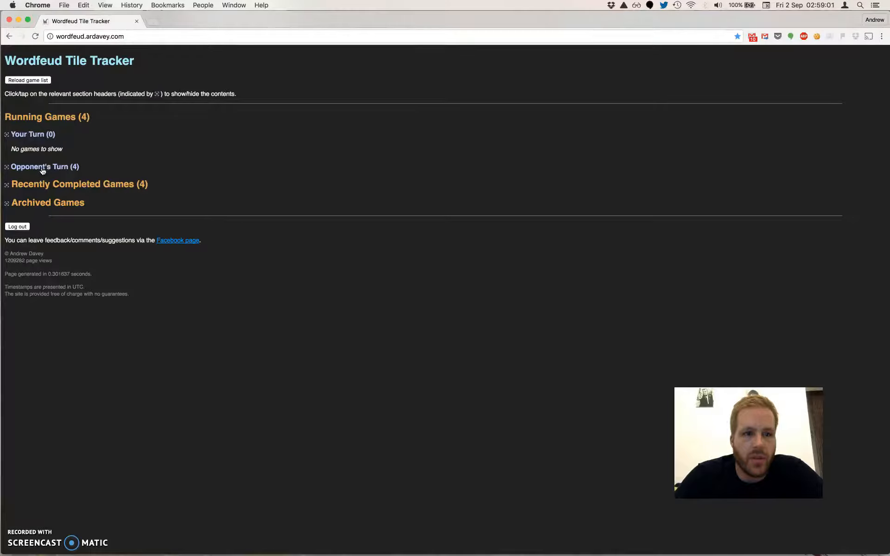
Toggle Opponent's Turn, then expand Recently Completed Games and Archived Games
click(45, 166)
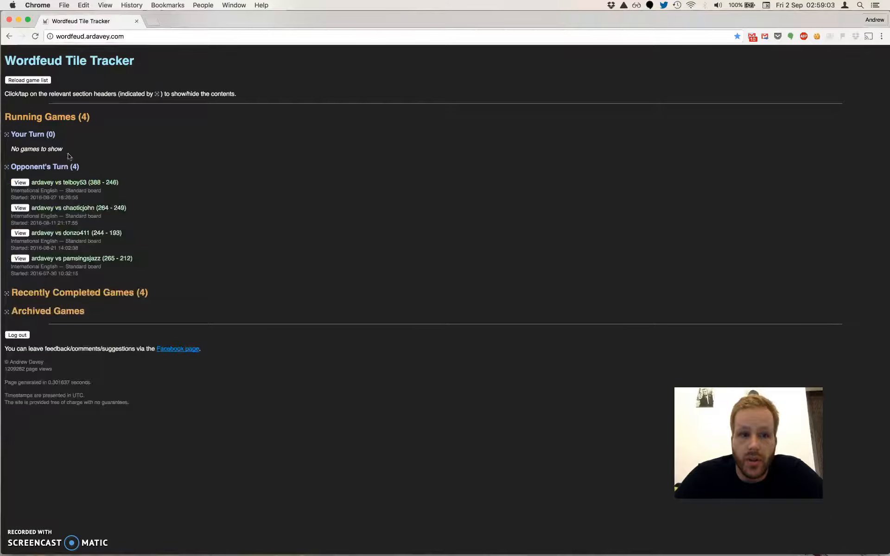
click(44, 150)
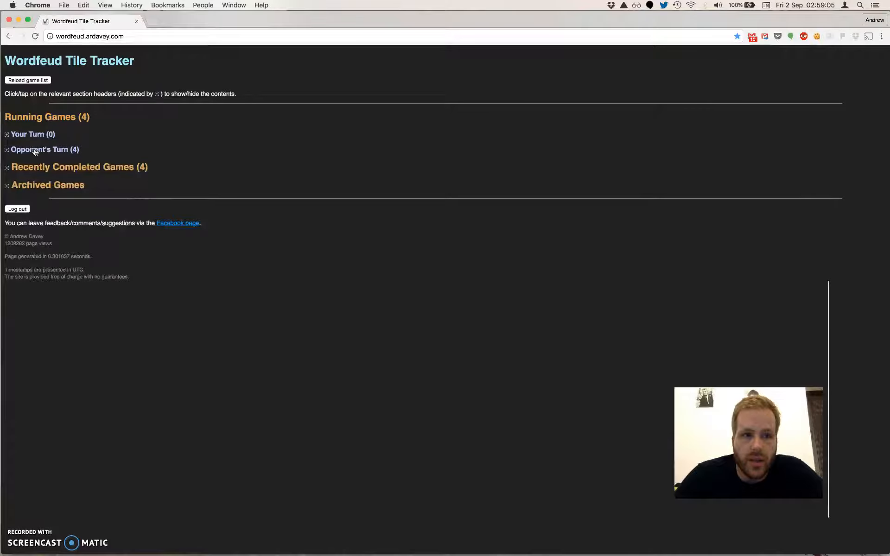
click(33, 134)
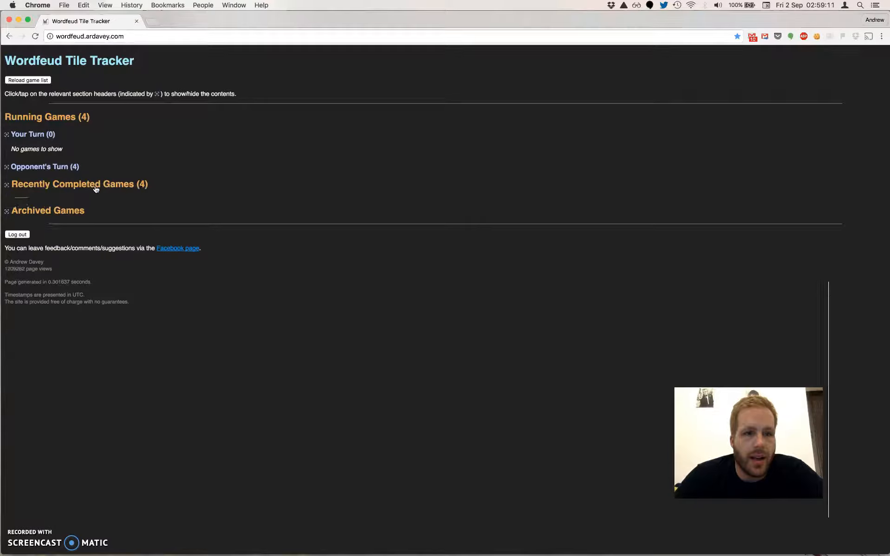
click(79, 184)
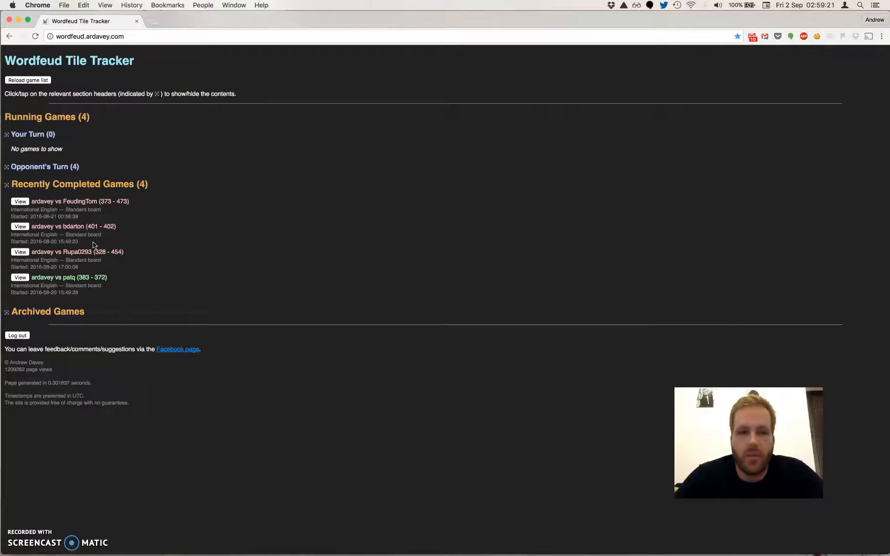
mouse_move(110, 250)
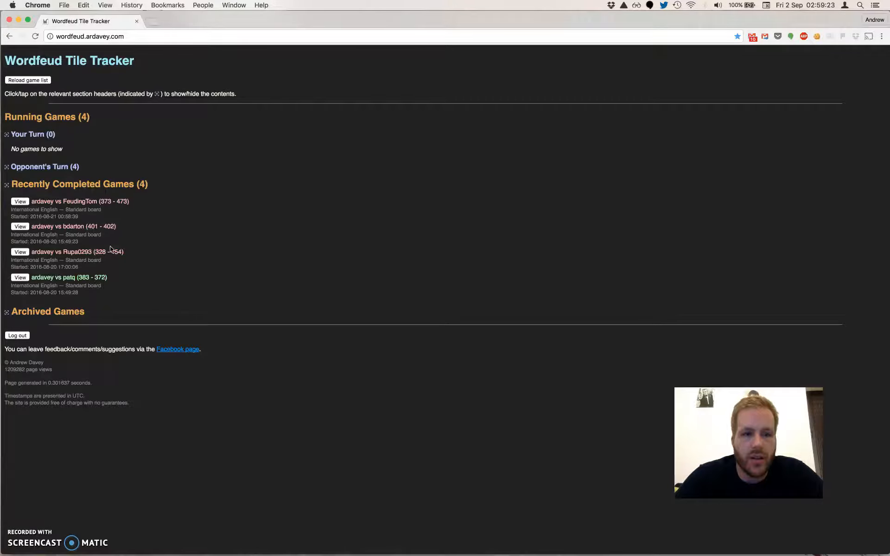
click(48, 311)
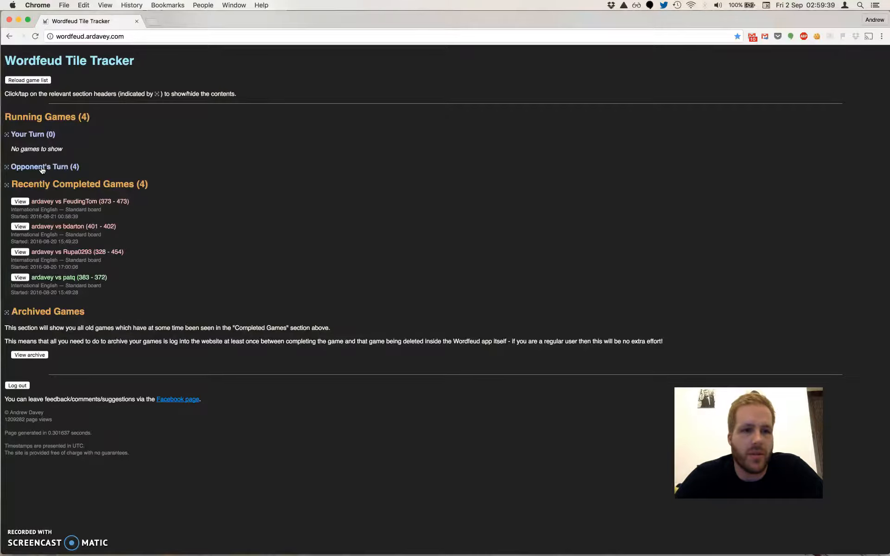
click(41, 166)
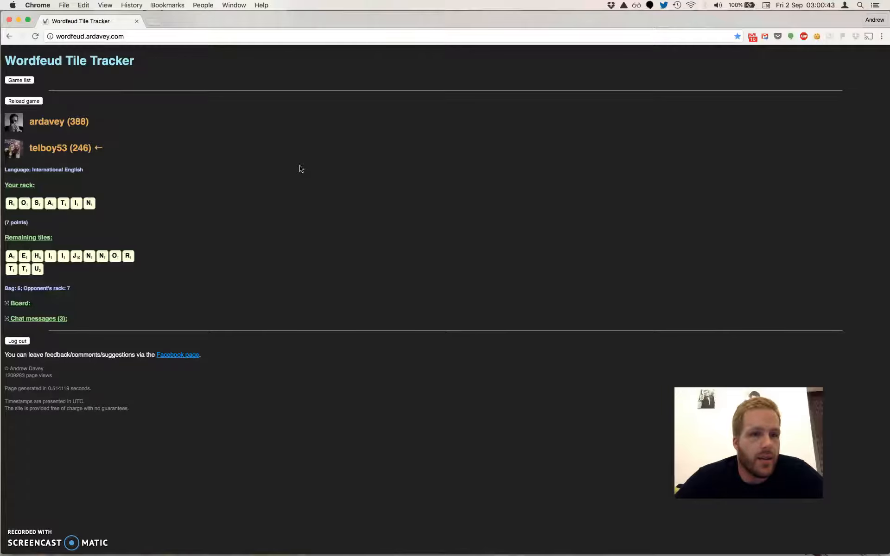
mouse_move(63, 140)
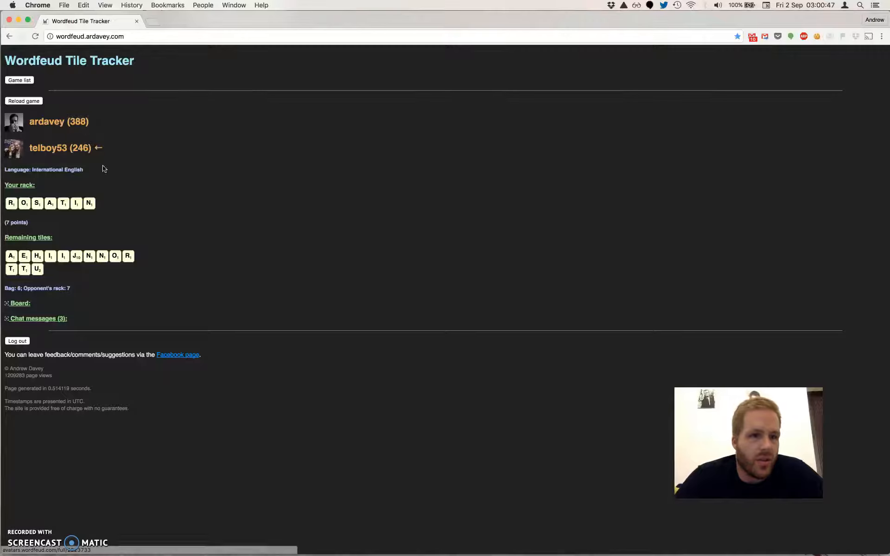
mouse_move(111, 158)
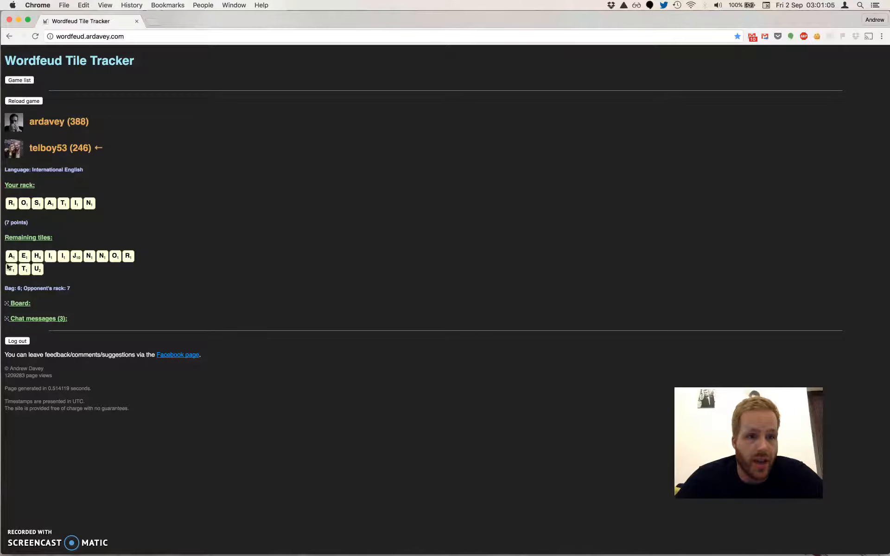
mouse_move(112, 288)
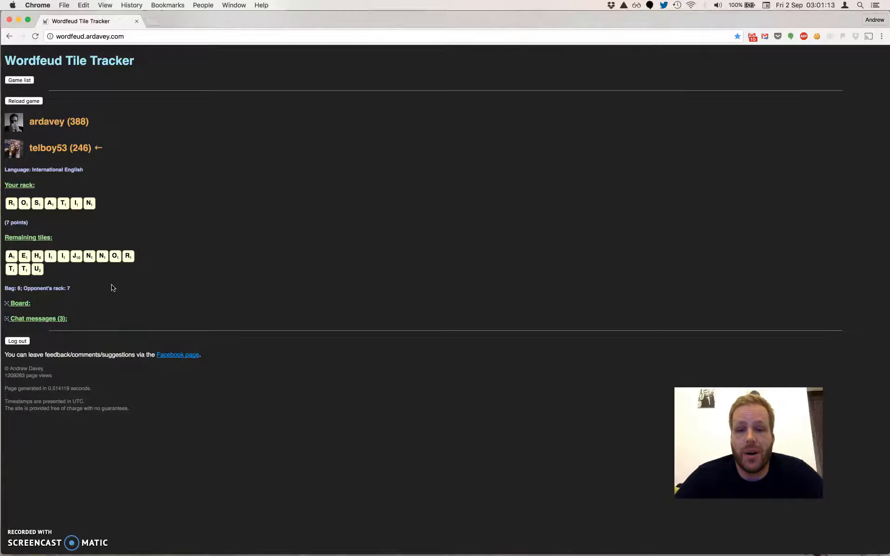
mouse_move(131, 271)
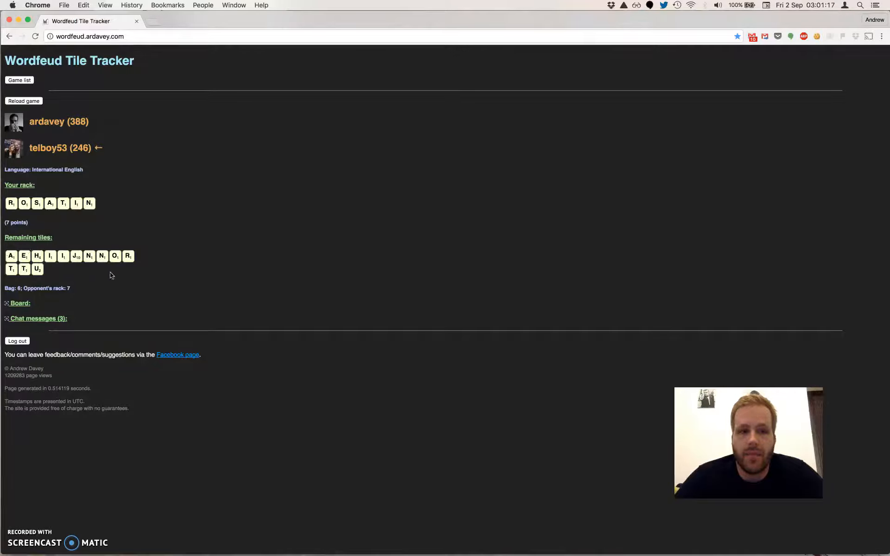
mouse_move(142, 283)
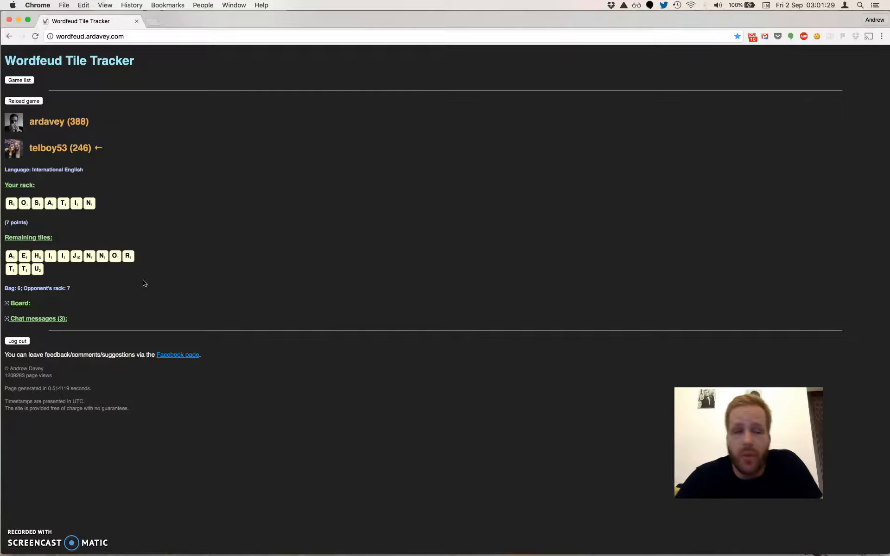
mouse_move(127, 285)
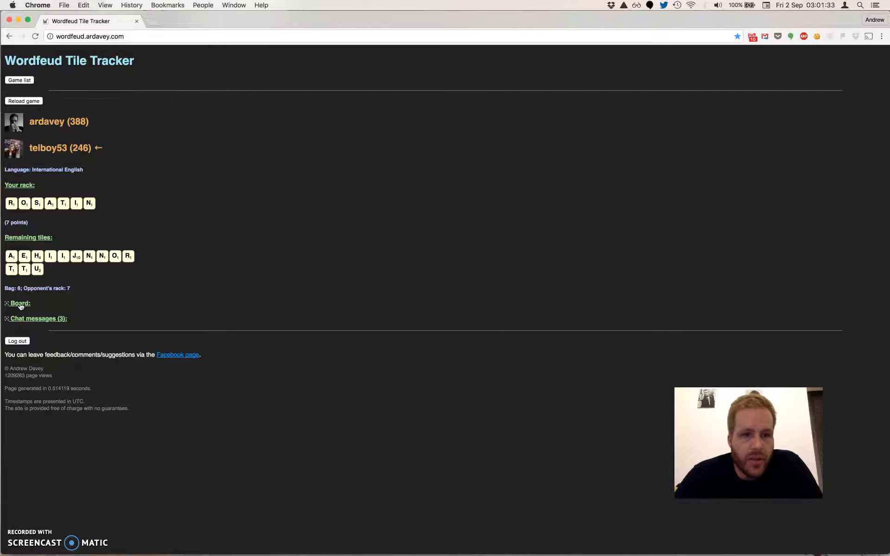
click(19, 303)
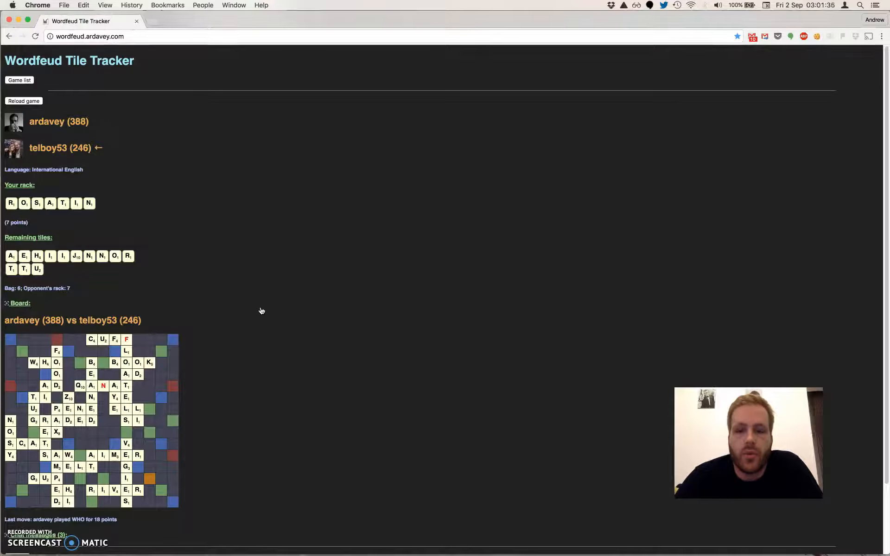
scroll(down, 3)
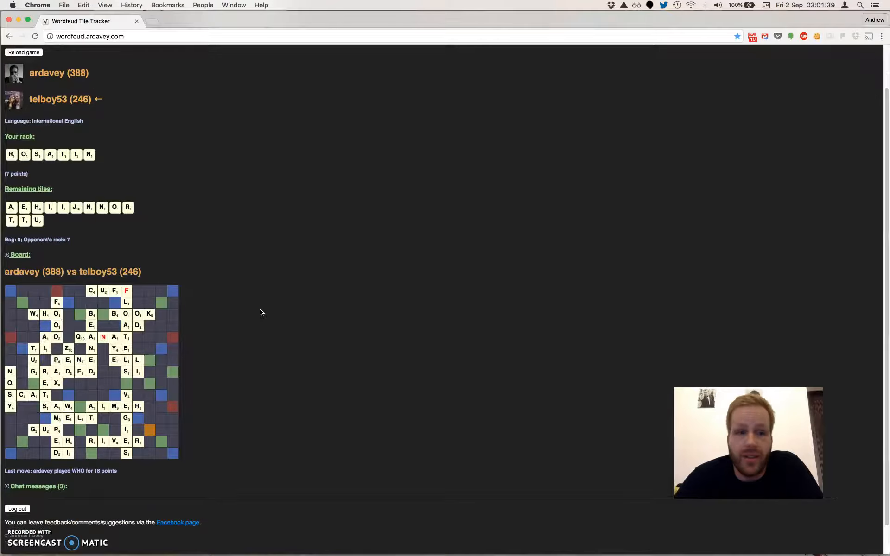
scroll(down, 3)
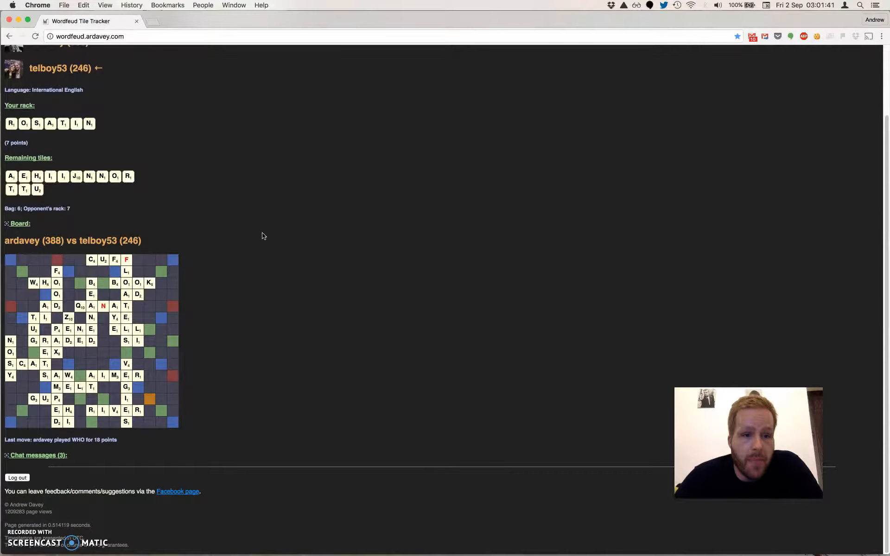
mouse_move(227, 270)
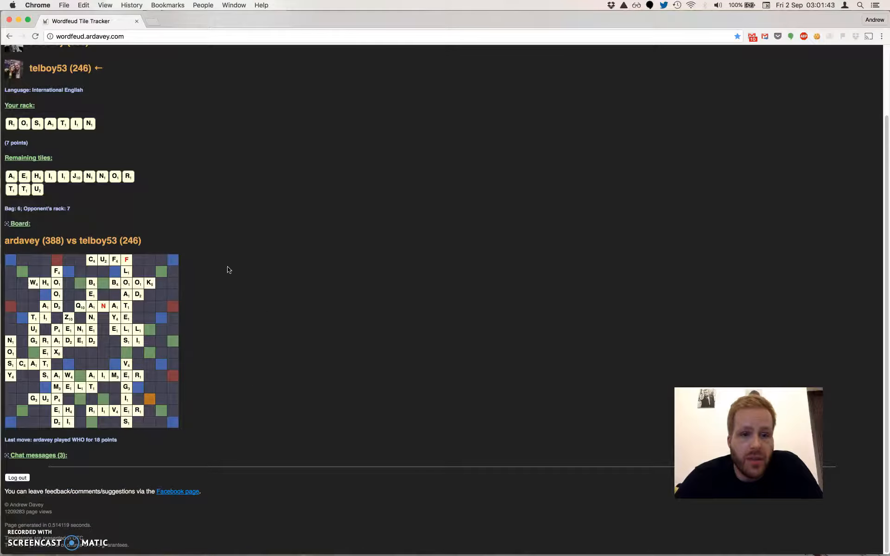
mouse_move(231, 281)
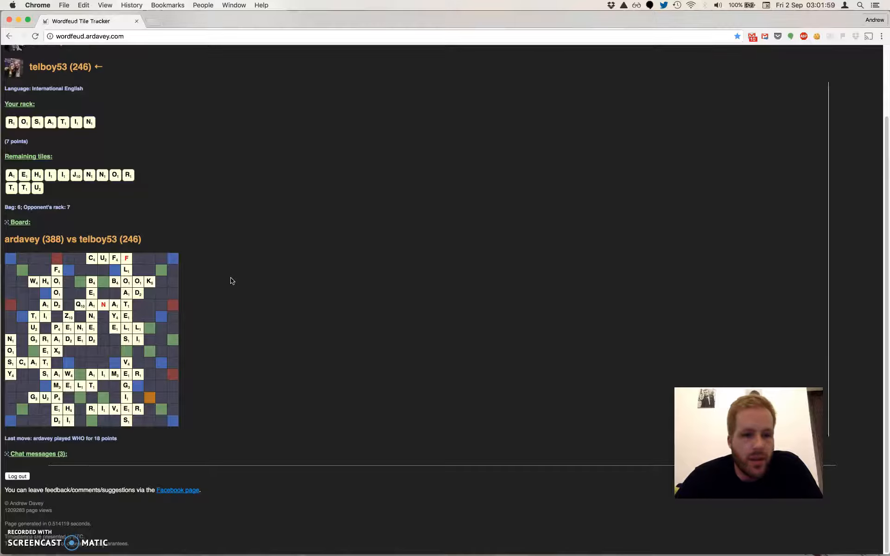
Expand Chat messages (3) to read the exchange about passing
click(37, 454)
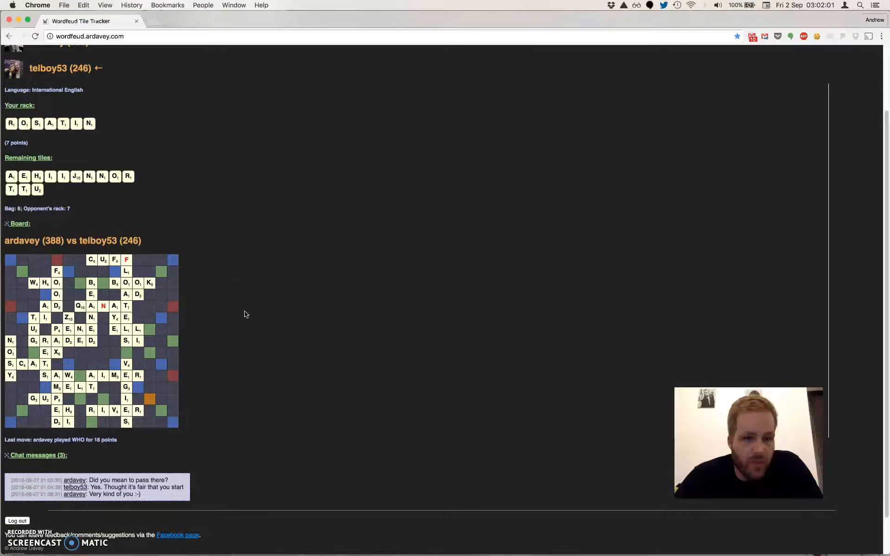
scroll(down, 3)
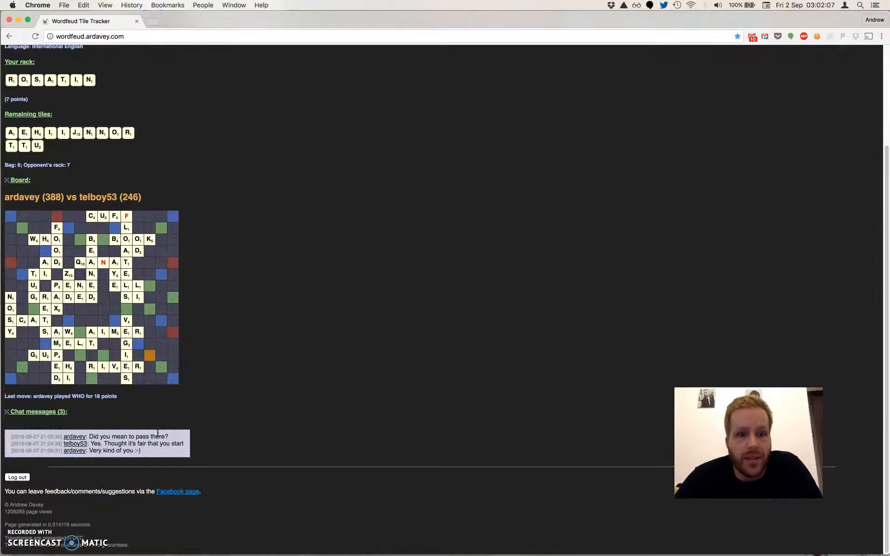
mouse_move(283, 353)
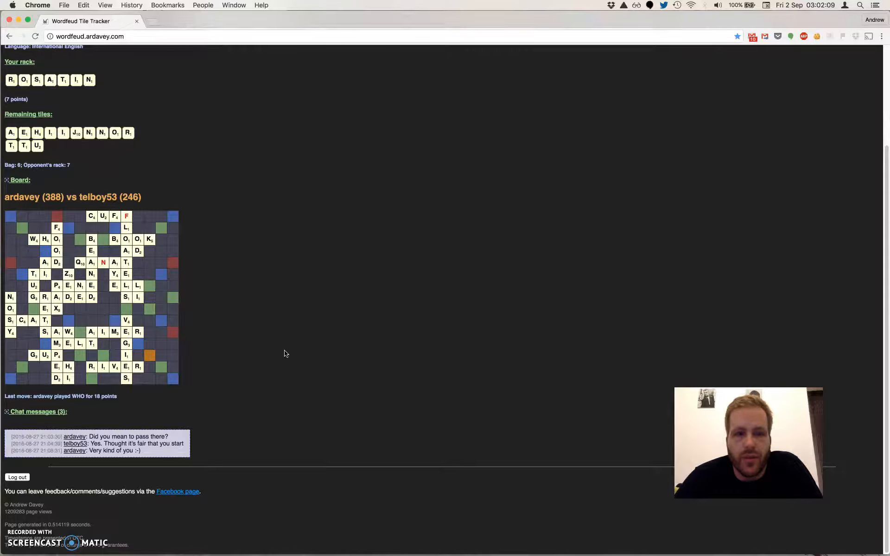
mouse_move(279, 273)
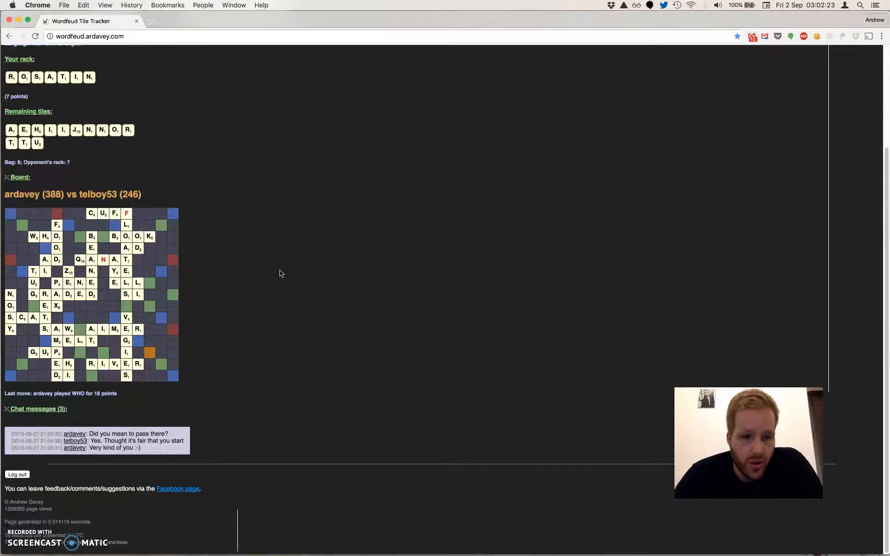
Reload the telboy53 game, then expand the four recently completed games on the game list
scroll(up, 3)
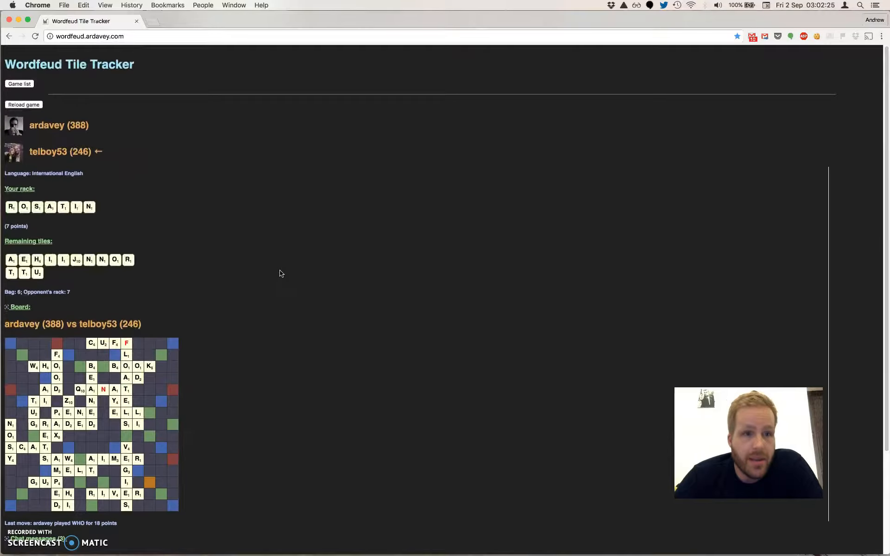
scroll(up, 3)
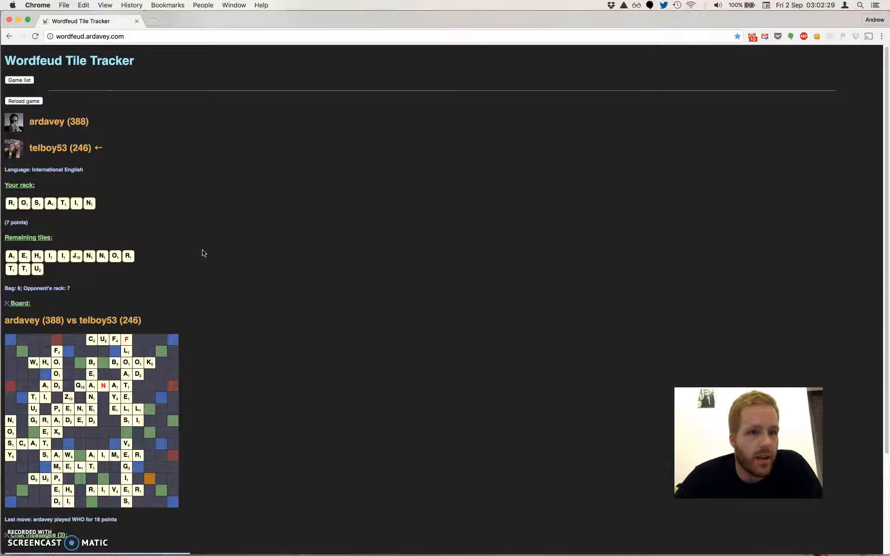
mouse_move(203, 167)
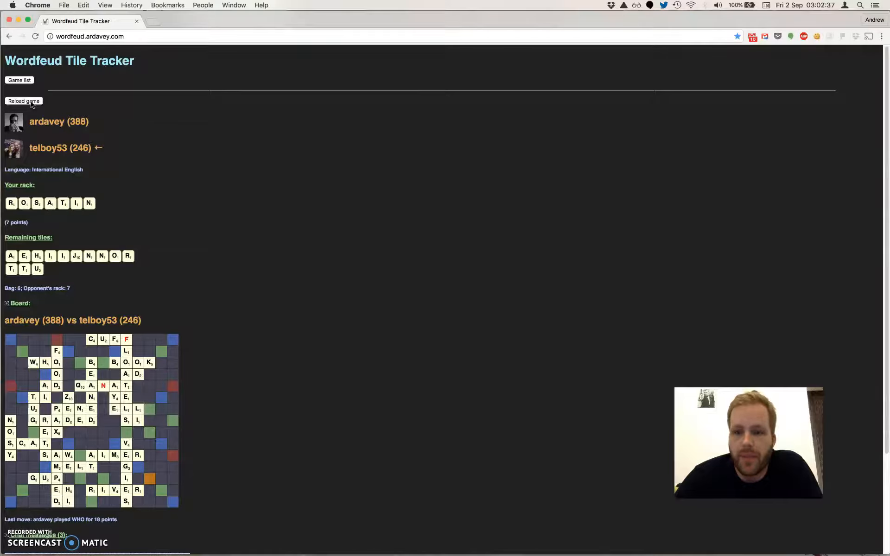
click(24, 101)
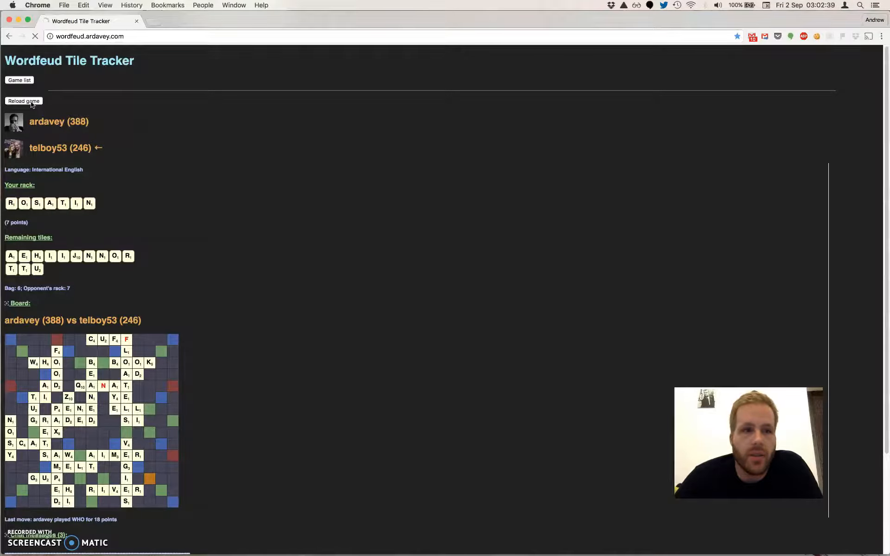
click(23, 101)
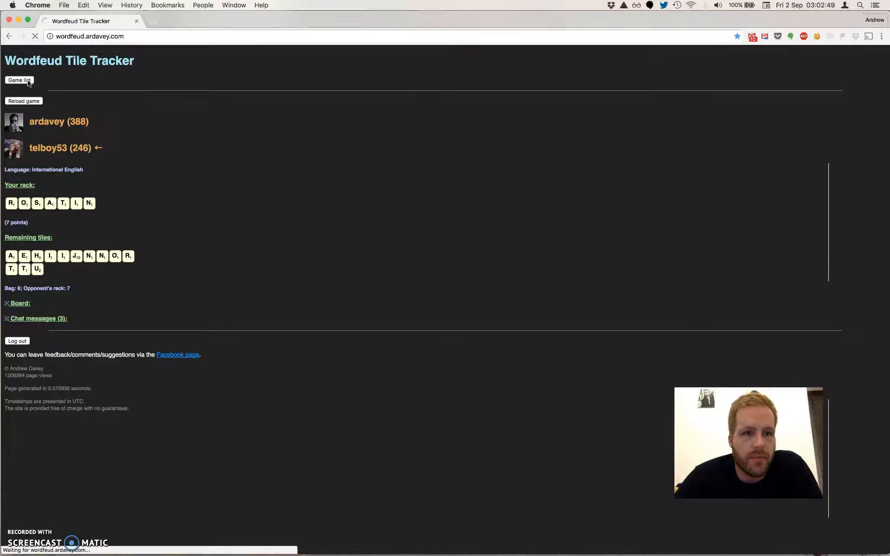
click(19, 79)
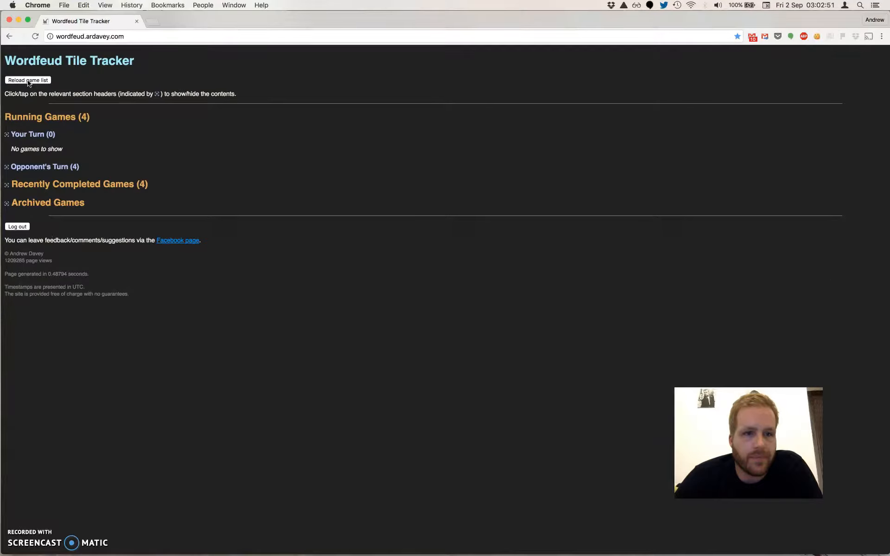
click(78, 184)
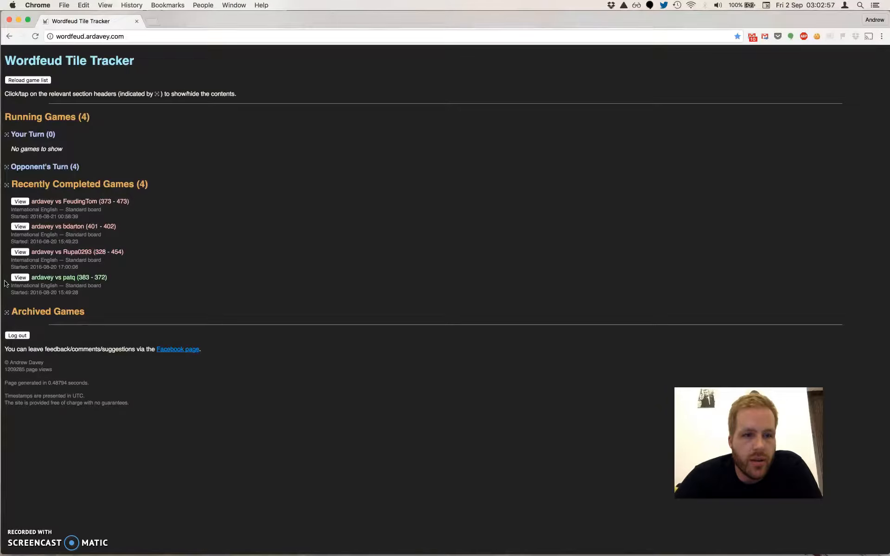
click(20, 251)
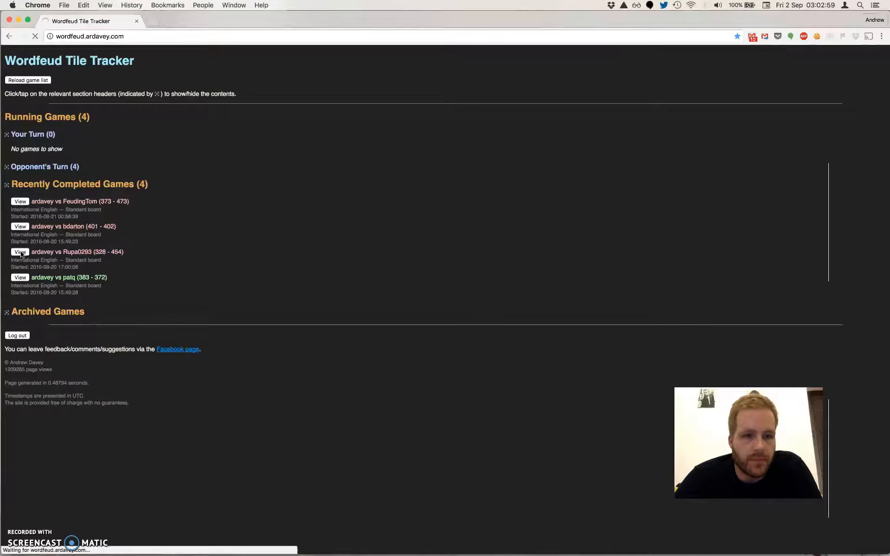
click(20, 251)
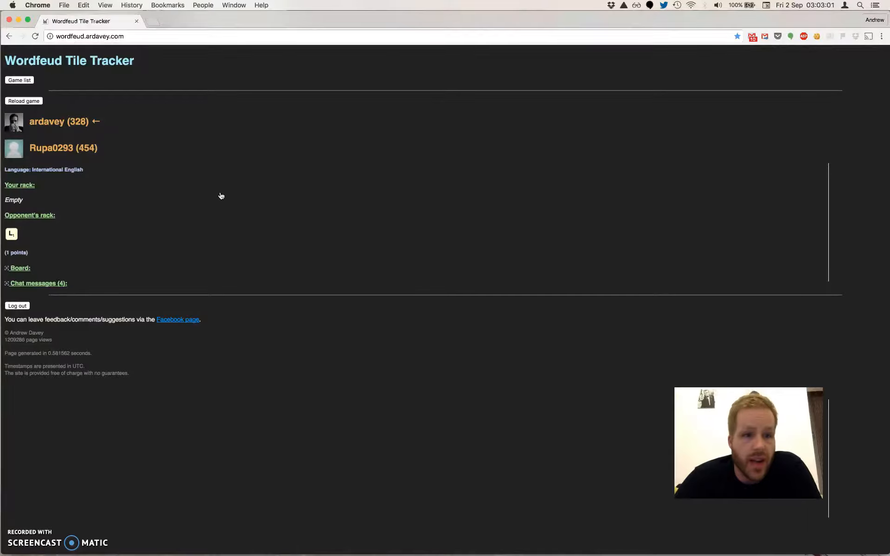
double_click(30, 215)
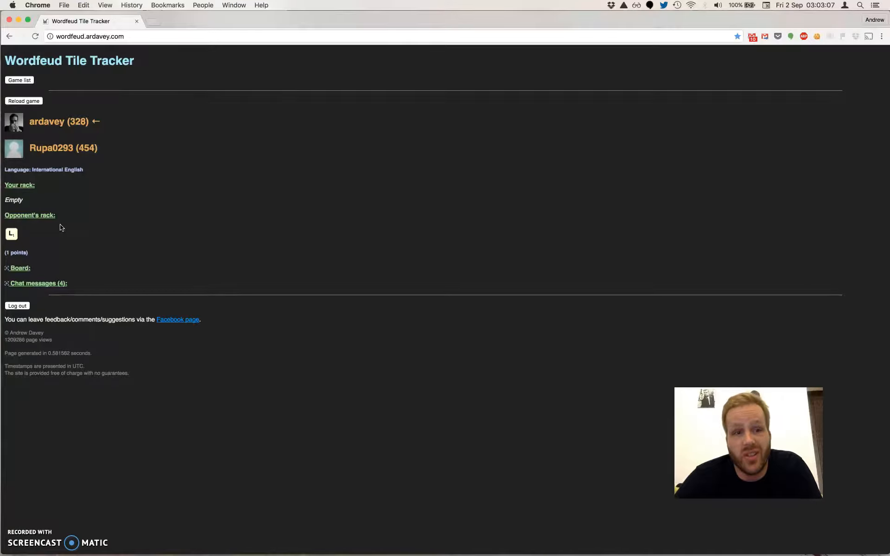
mouse_move(25, 234)
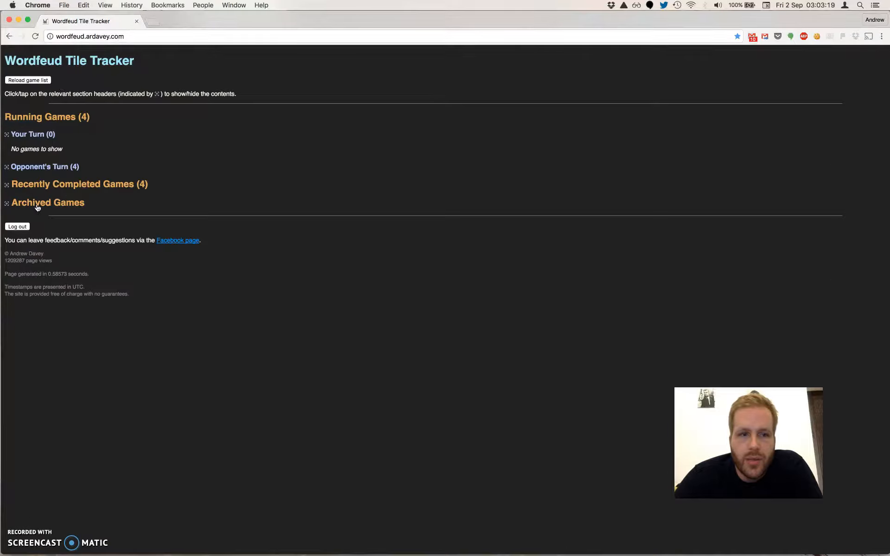
Toggle the Archived Games explanation open and expand the four recently completed games
click(48, 202)
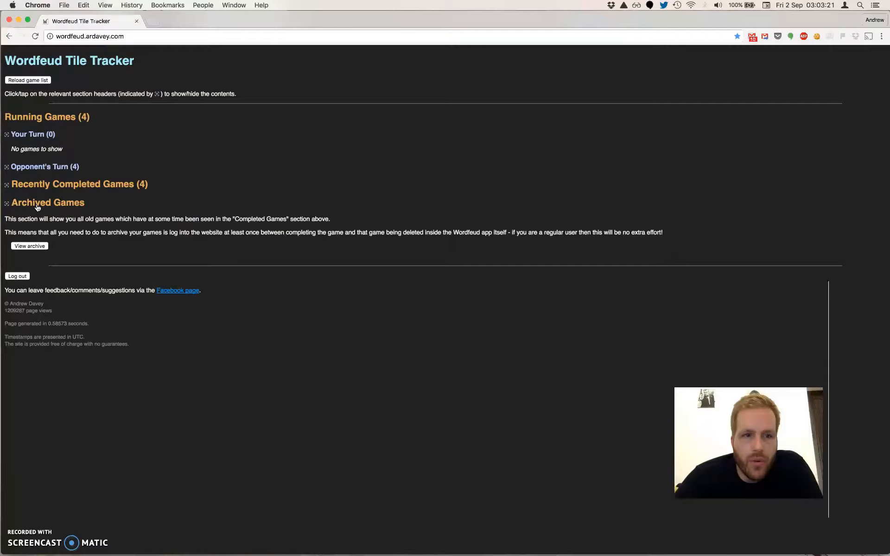
click(48, 203)
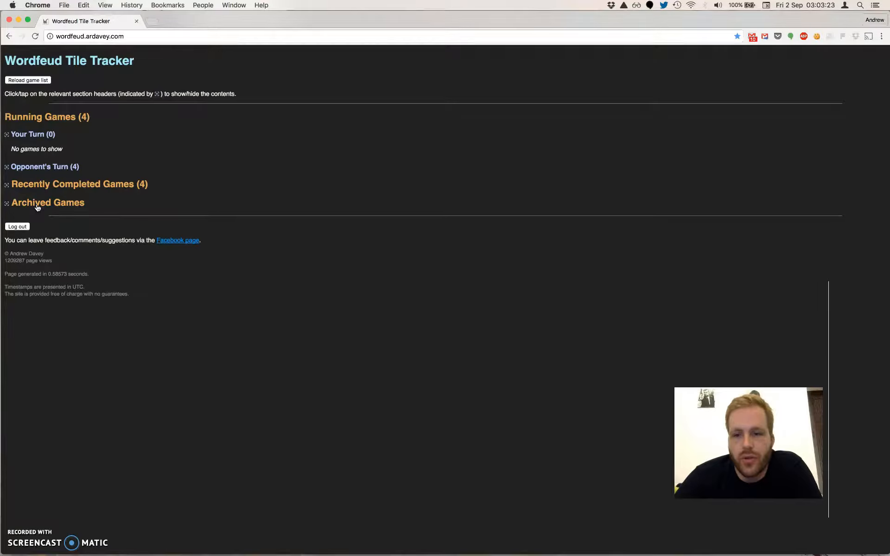
click(48, 203)
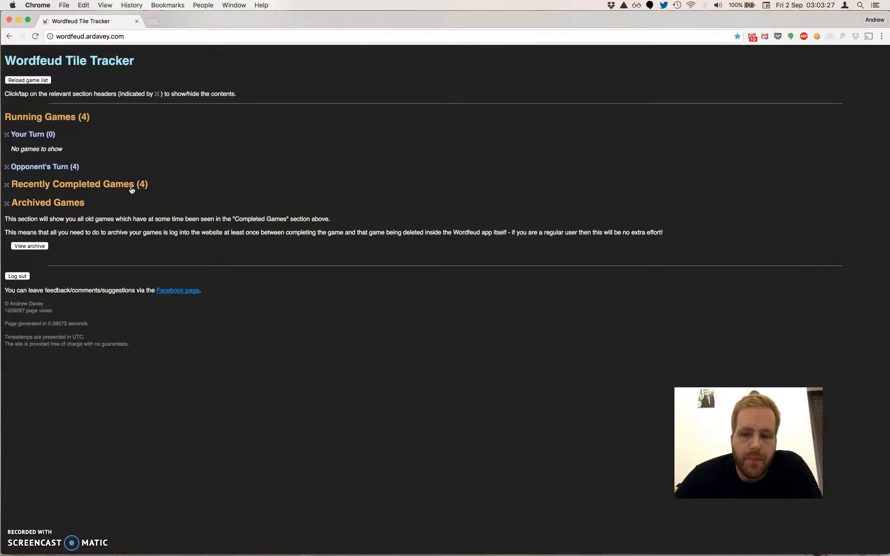
click(79, 184)
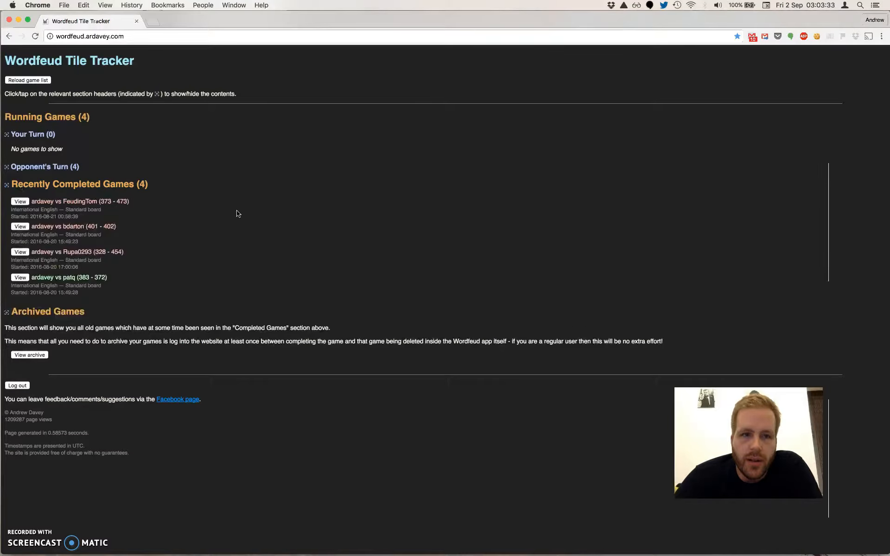
mouse_move(46, 334)
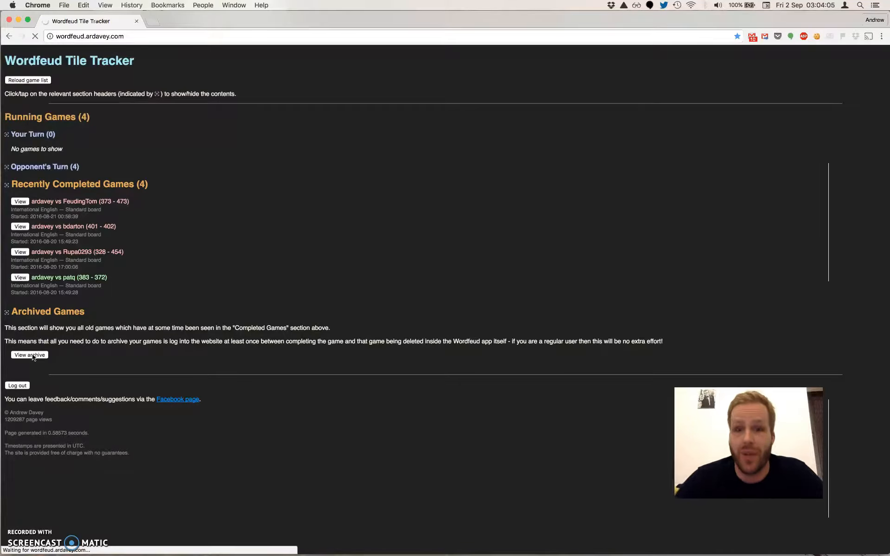
Browse the 18-game archive and open the 342–380 game against agent x 20
click(29, 354)
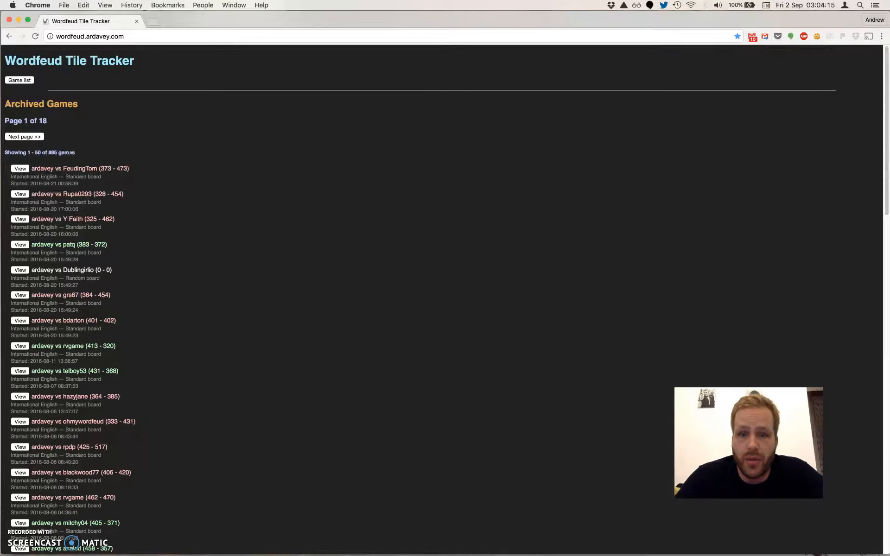
mouse_move(150, 142)
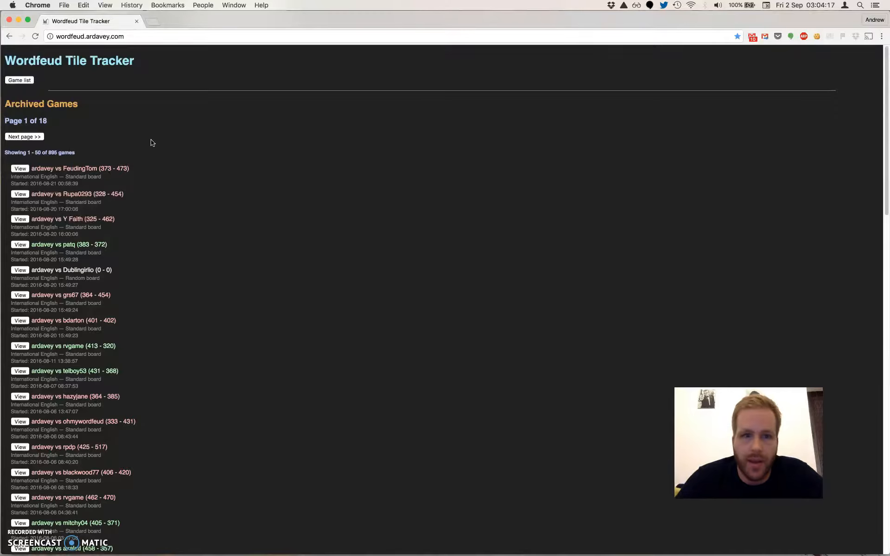
mouse_move(237, 185)
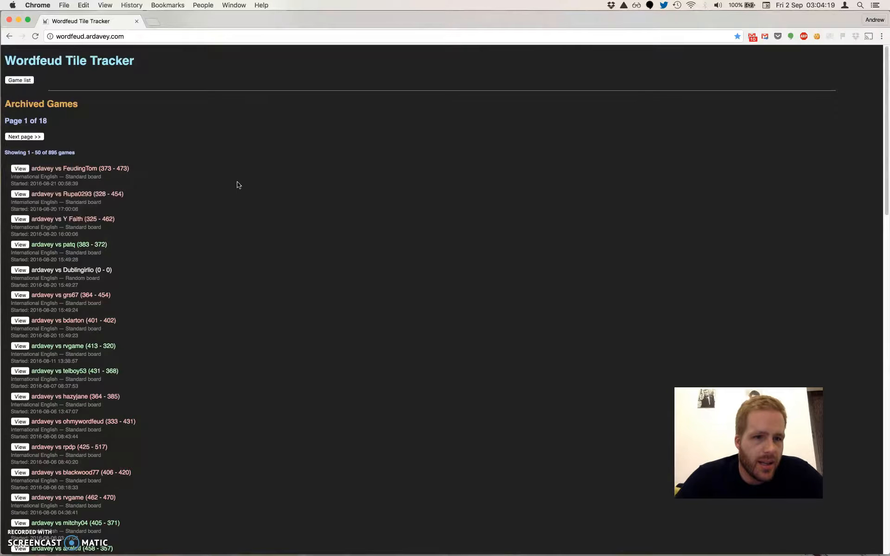
scroll(down, 3)
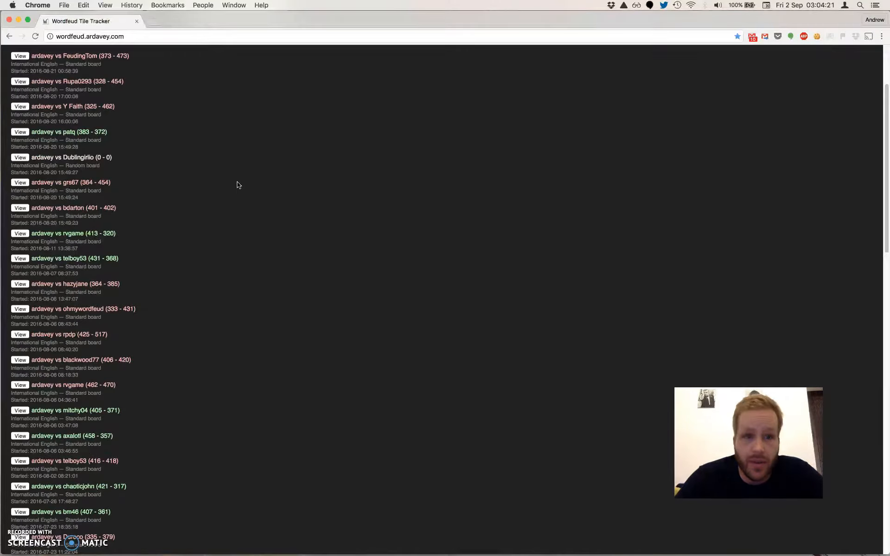
scroll(down, 3)
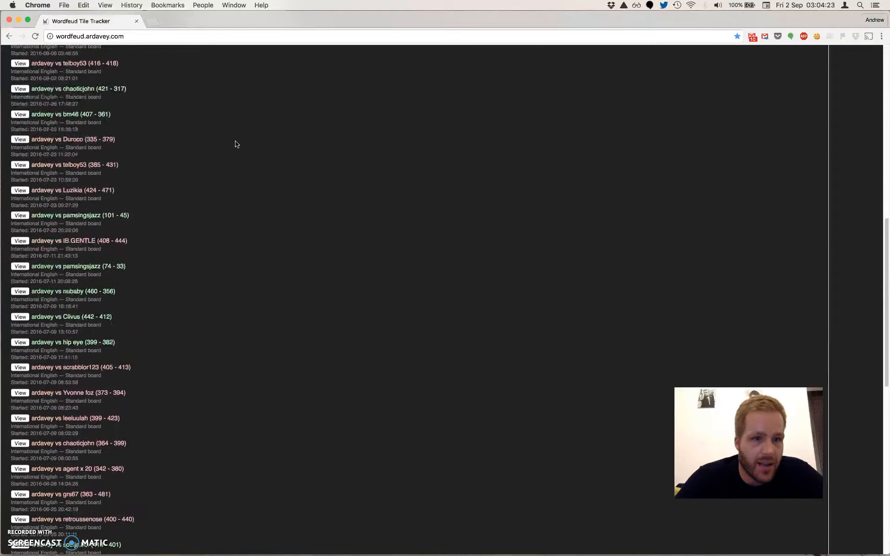
mouse_move(150, 312)
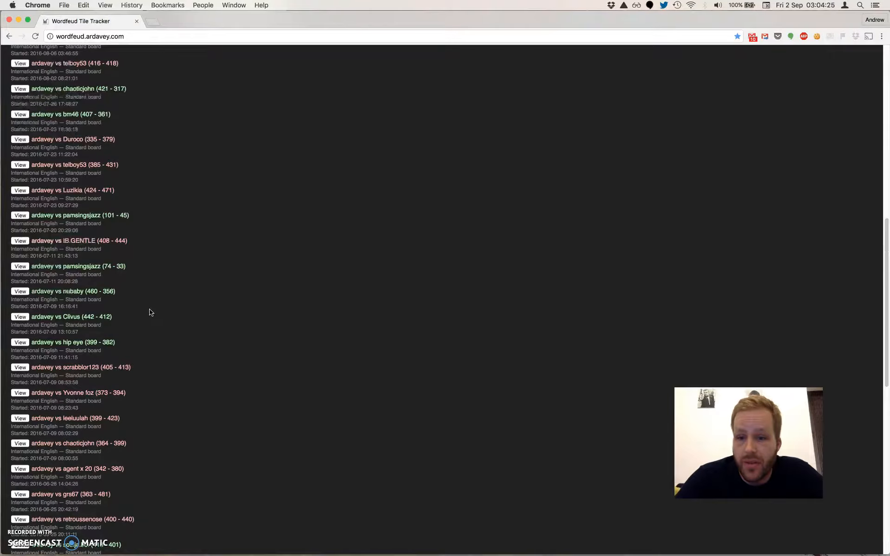
scroll(down, 3)
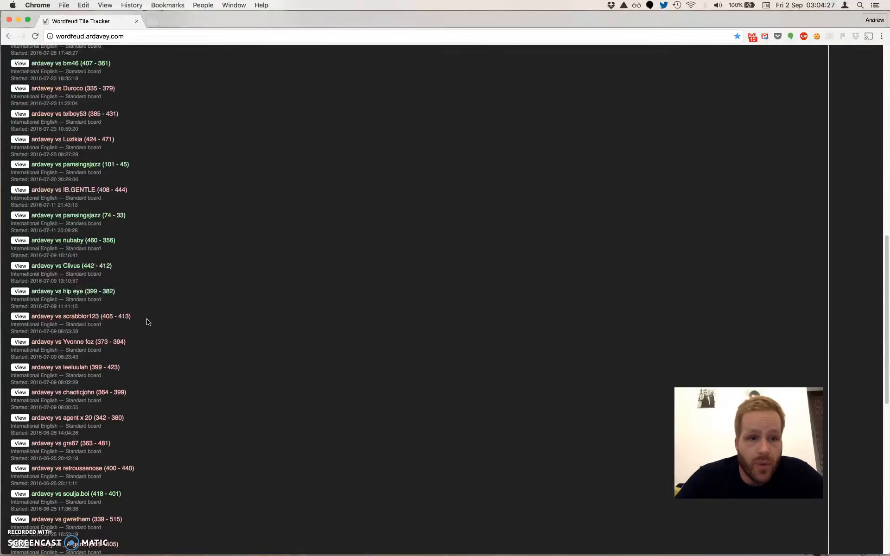
scroll(down, 3)
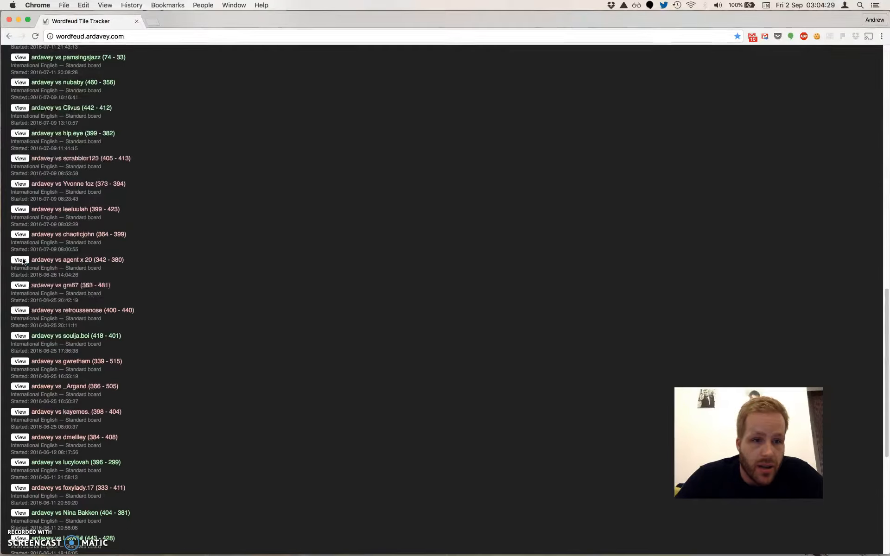
click(19, 259)
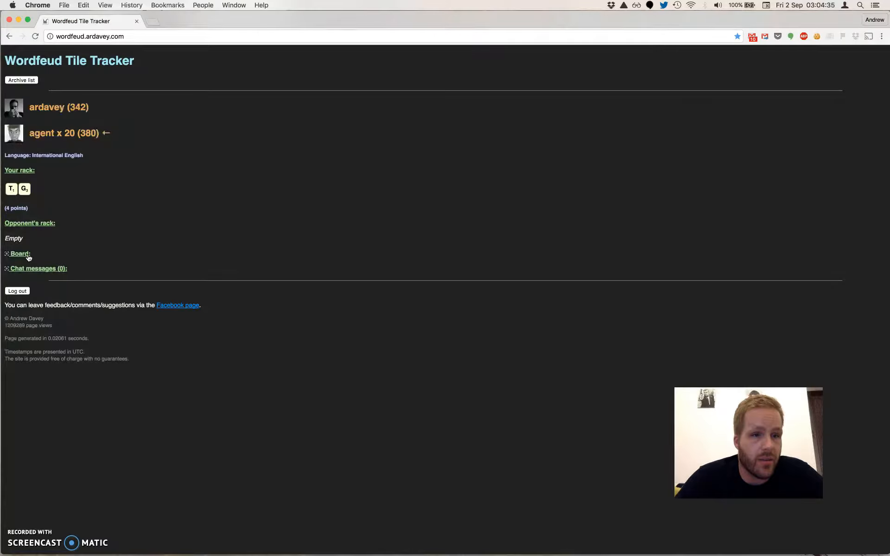
Expand the board and scroll to last move NAN for 7 points and the chat note
click(20, 253)
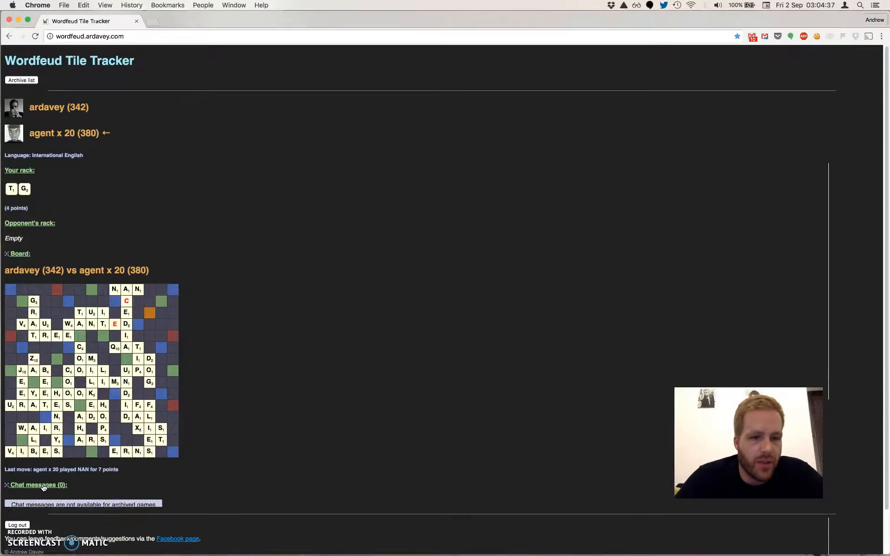
scroll(down, 3)
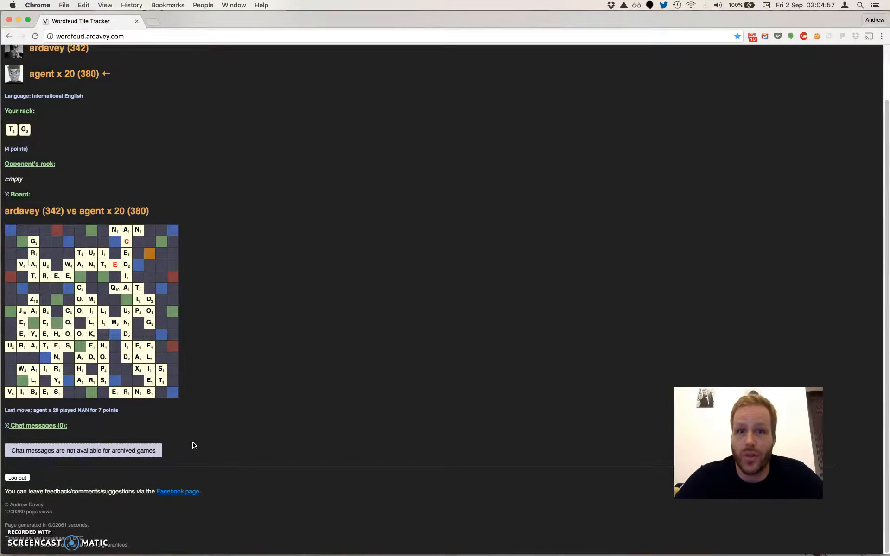
scroll(up, 3)
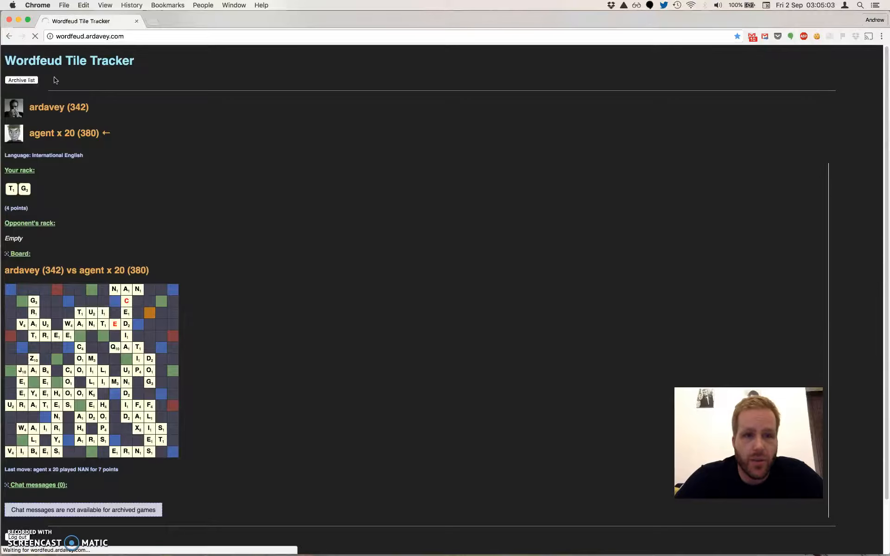
Reopen the Archived Games list and scroll through its entries
click(20, 80)
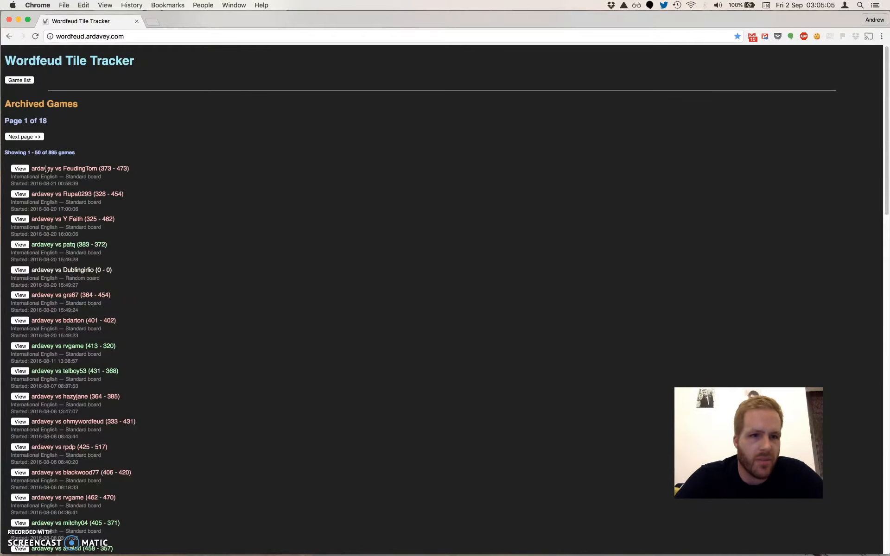
scroll(down, 3)
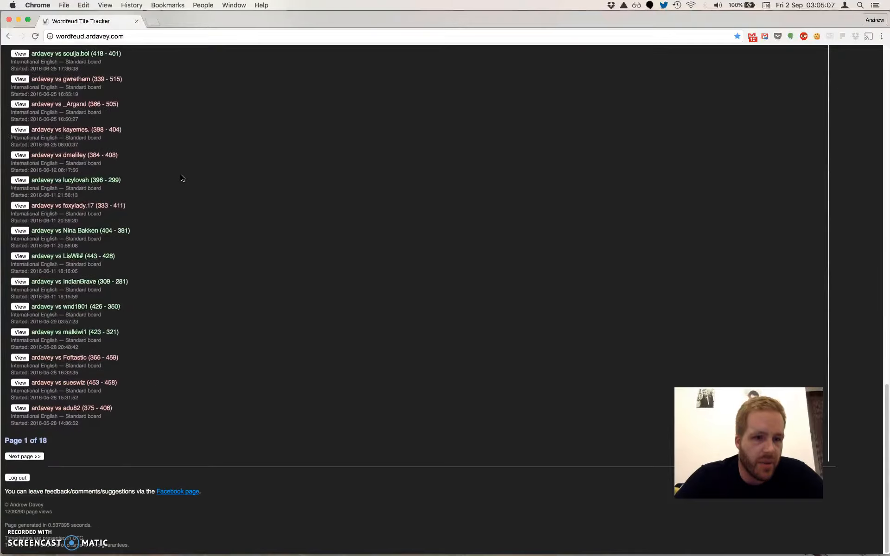
scroll(up, 3)
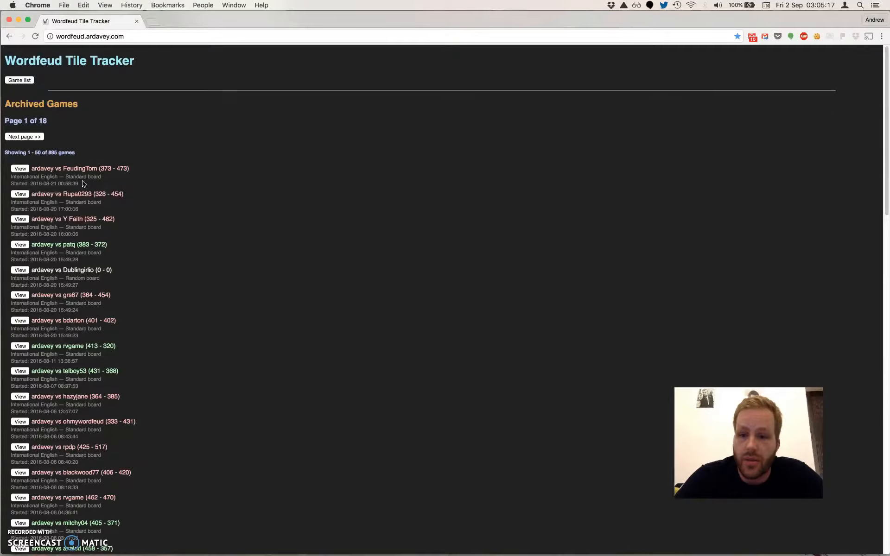
scroll(down, 3)
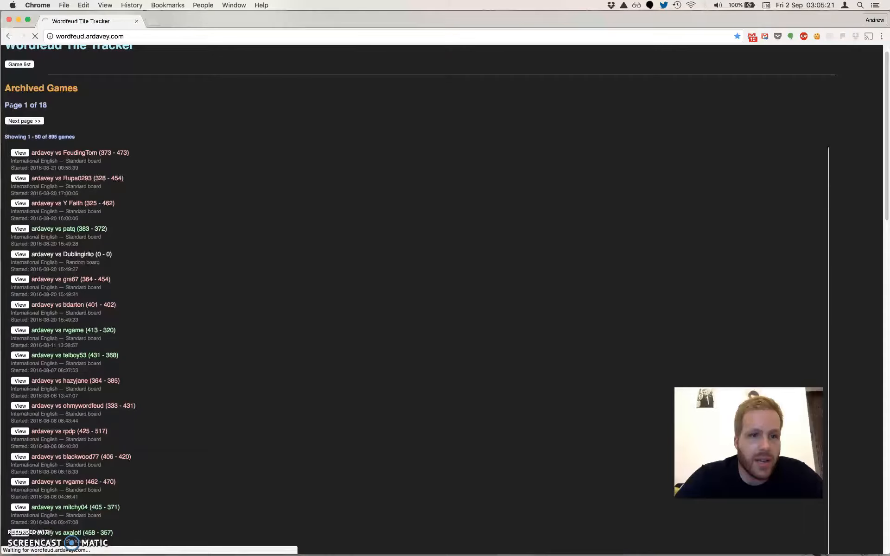
Page forward to page 2 of 18, then back to page 1
click(23, 121)
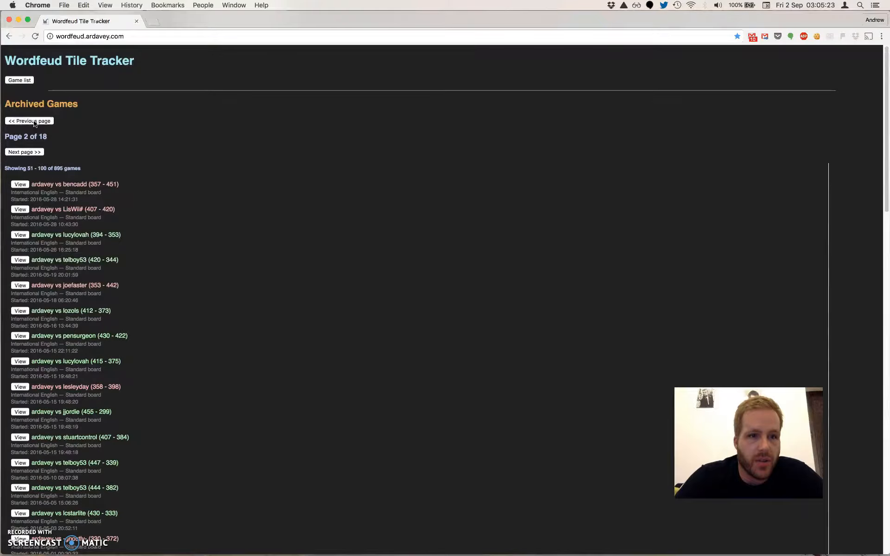
click(28, 121)
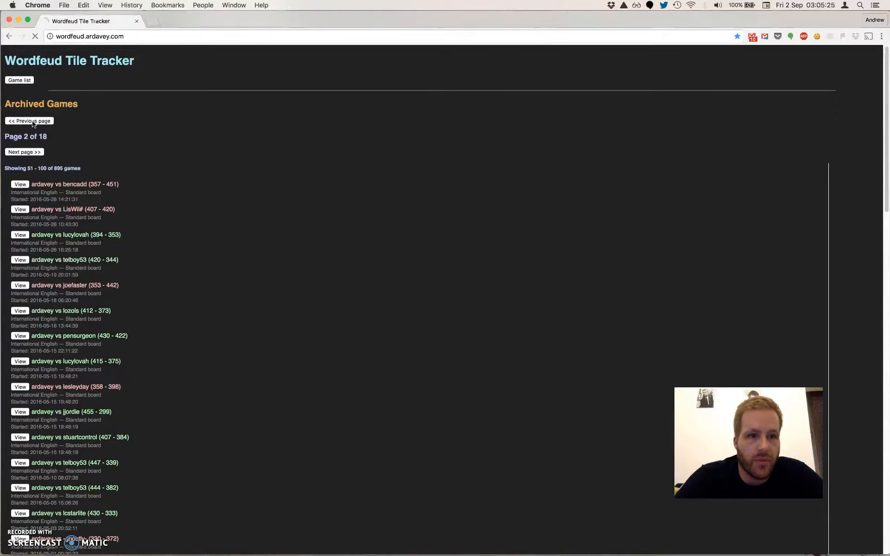
click(29, 120)
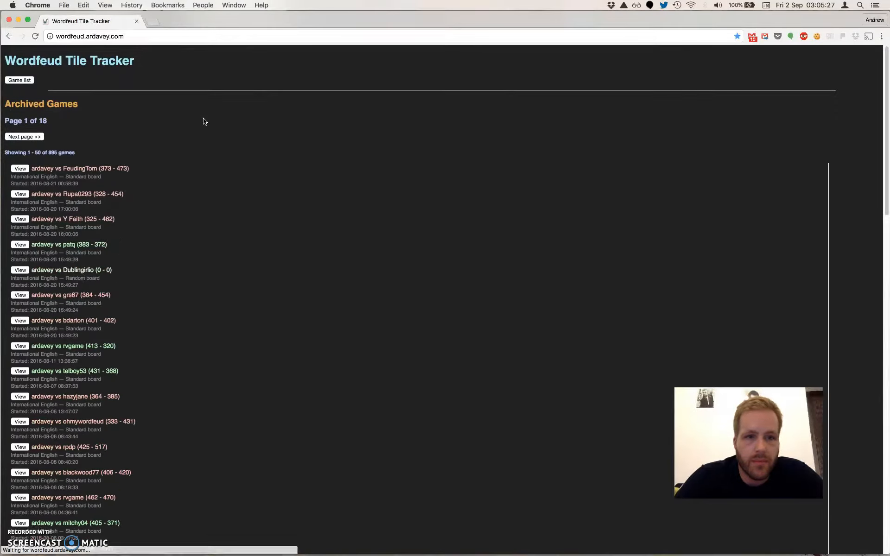
scroll(down, 3)
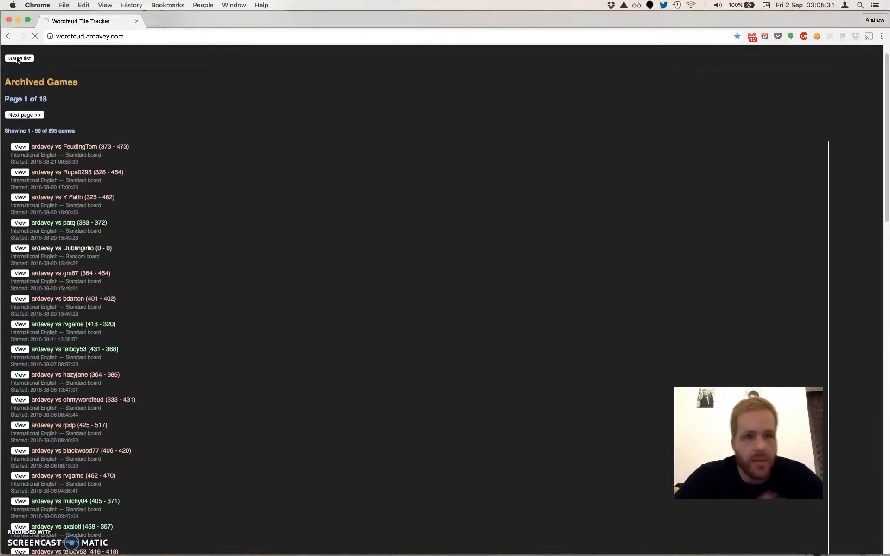
Use Game list to show the collapsed Running, Recently Completed and Archived sections
click(19, 58)
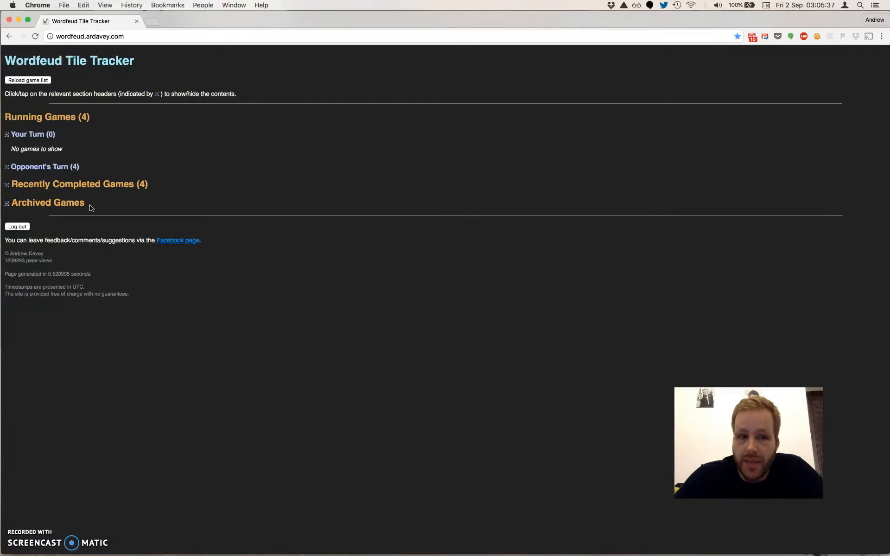
mouse_move(112, 290)
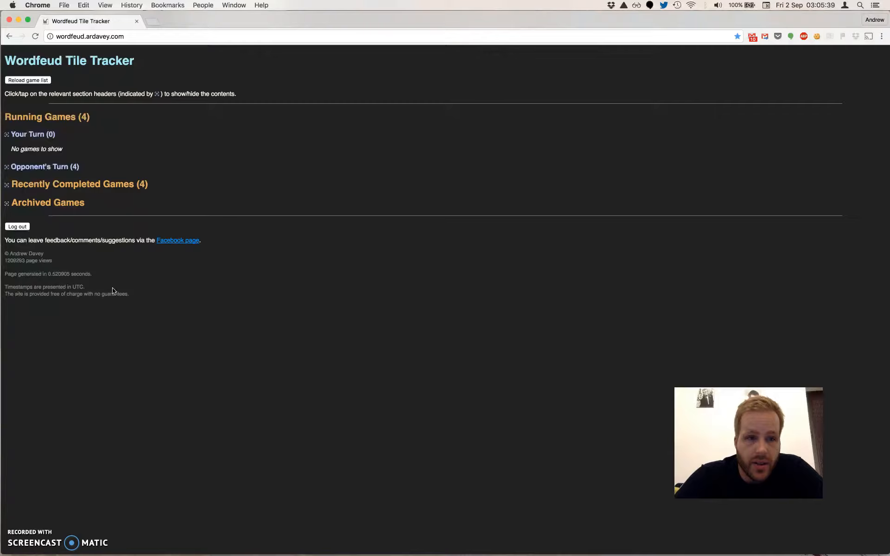
mouse_move(181, 242)
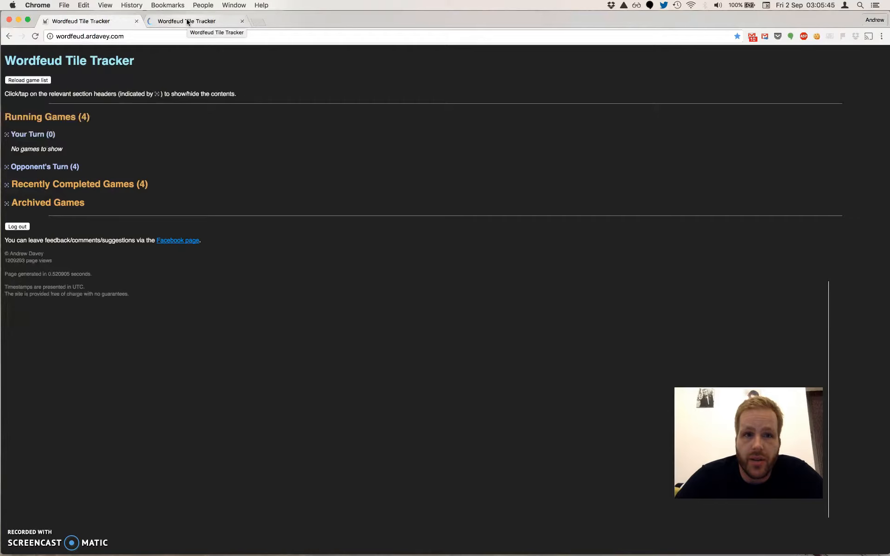
View the Wordfeud Tile Tracker Facebook page, then close that page
click(196, 21)
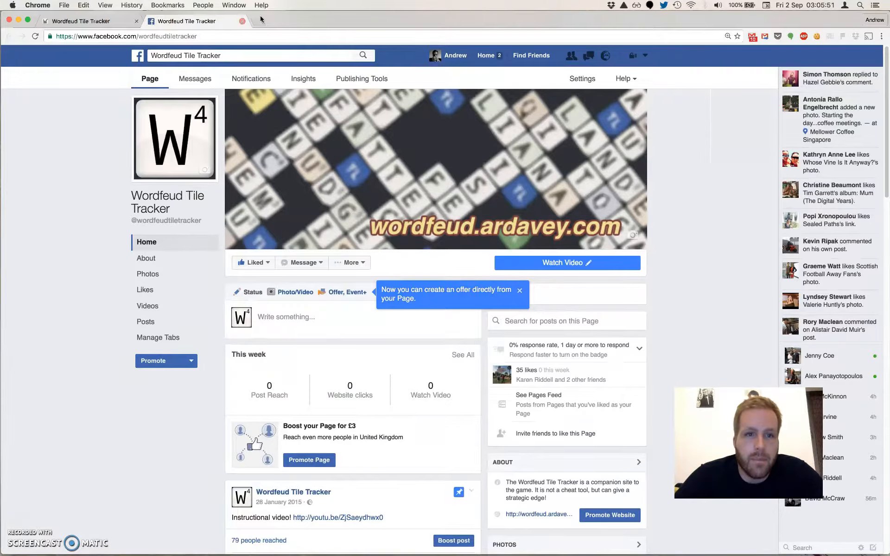
mouse_move(242, 21)
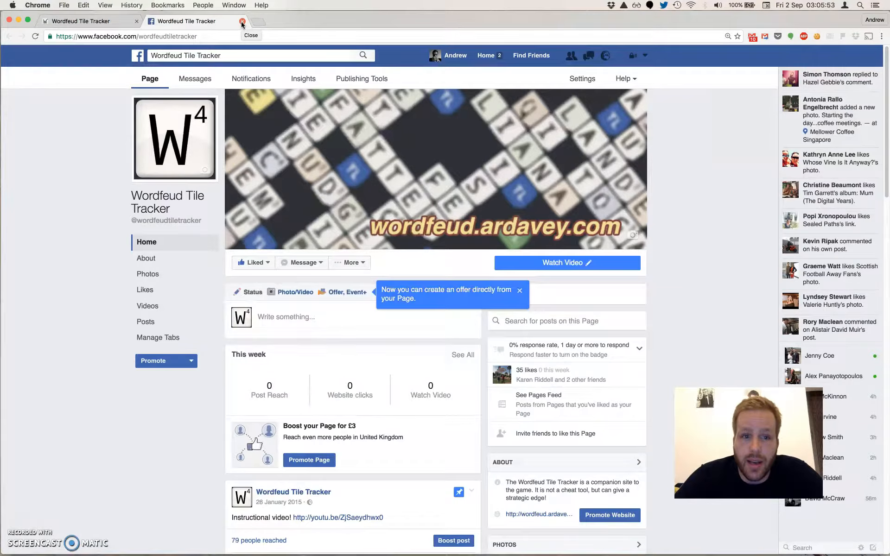
click(242, 20)
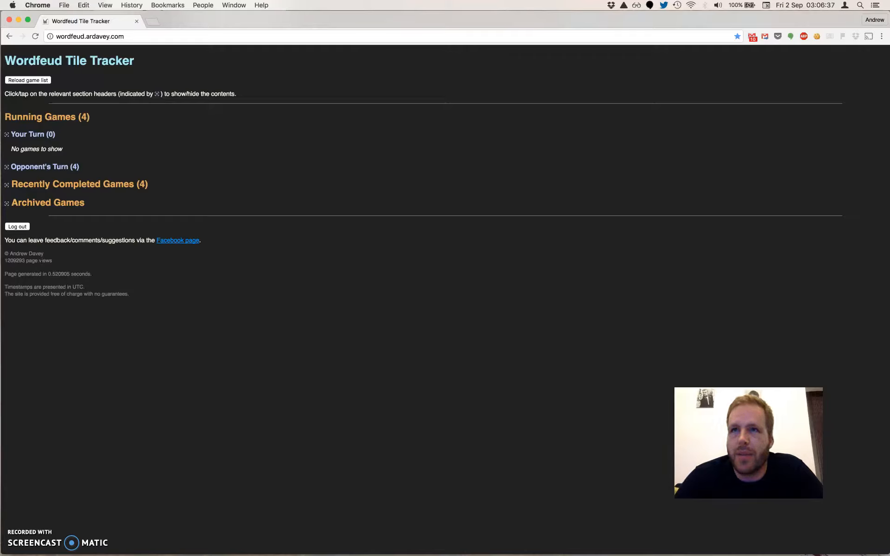
mouse_move(16, 269)
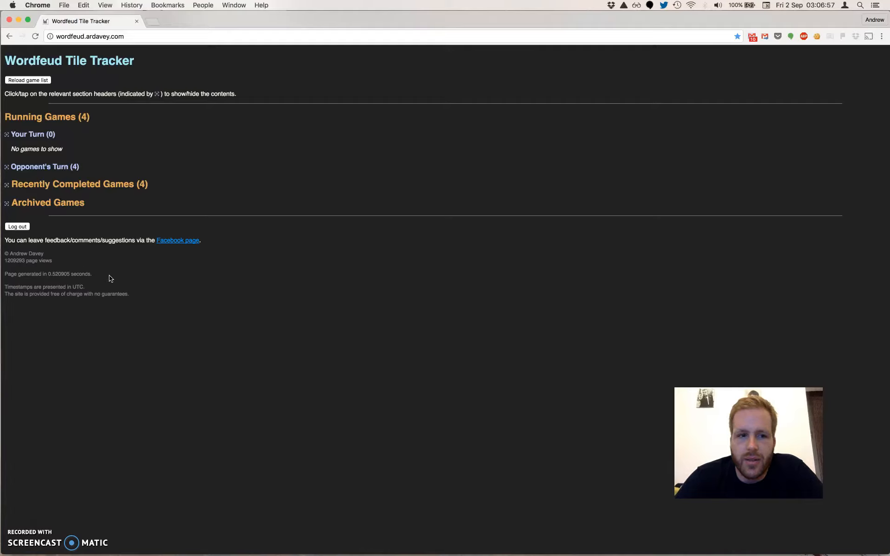
mouse_move(143, 283)
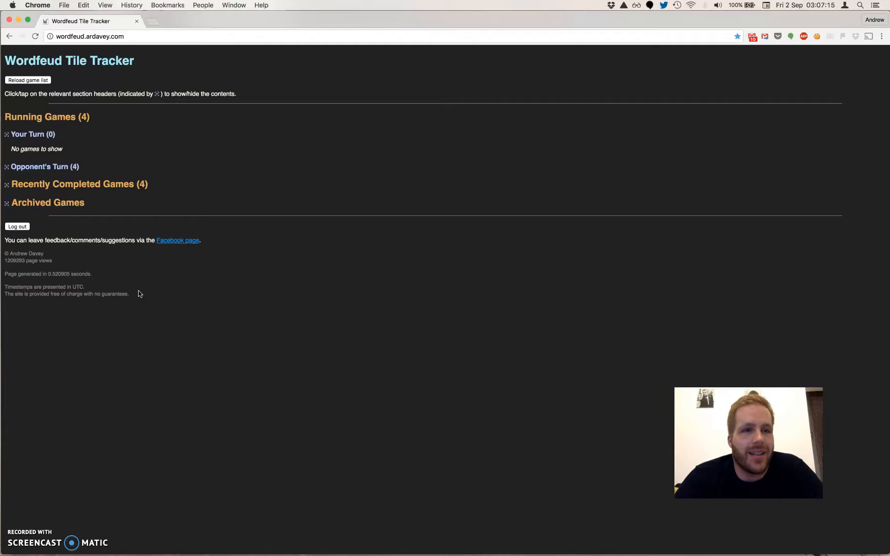
mouse_move(213, 177)
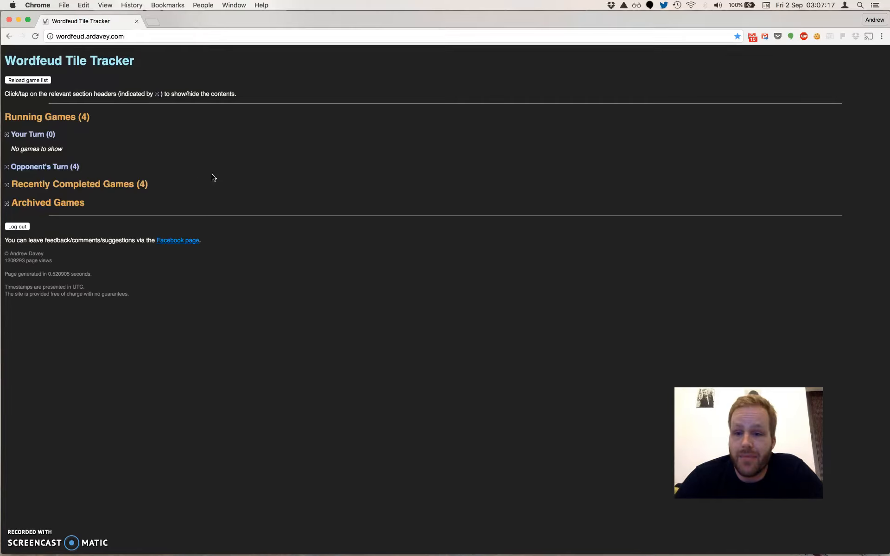